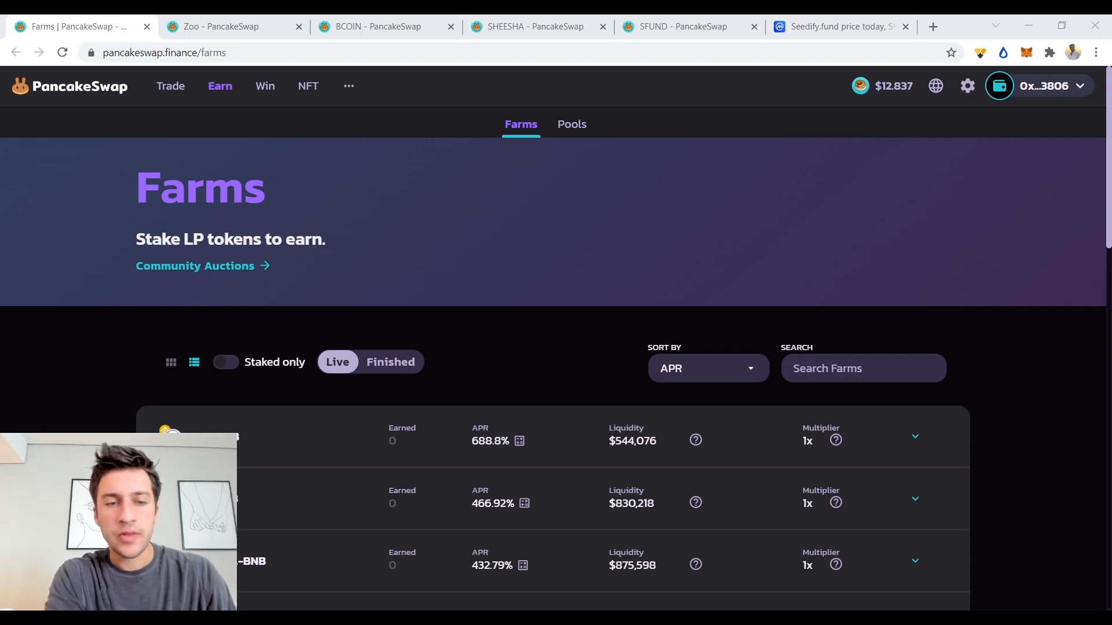
Glance at the ZooToken liquidity chart, then return to the PancakeSwap farms list.
click(227, 26)
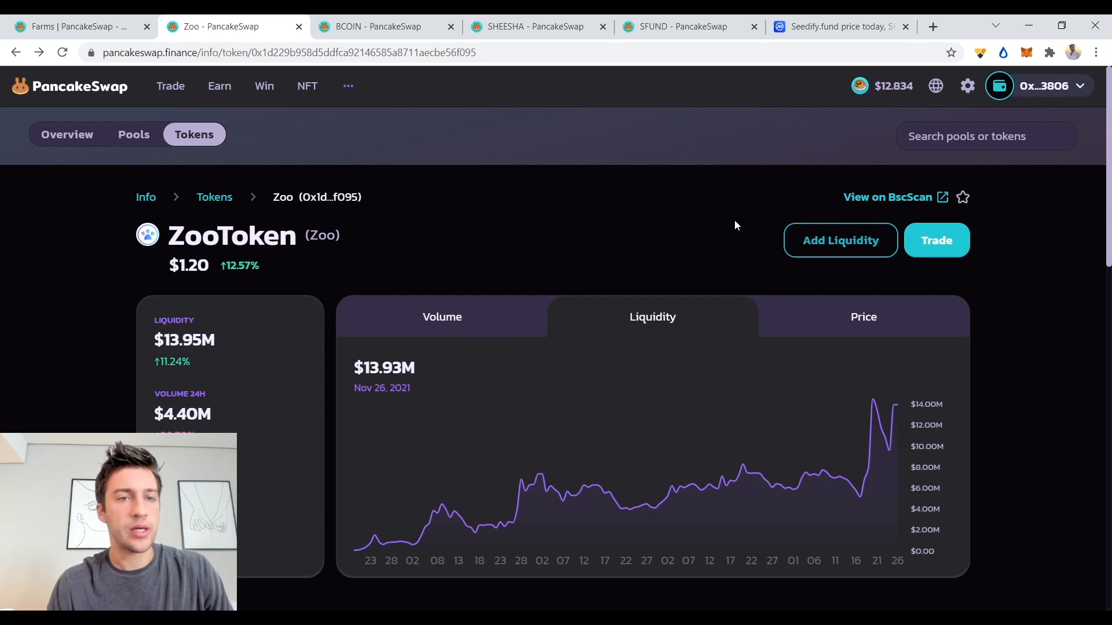
click(71, 27)
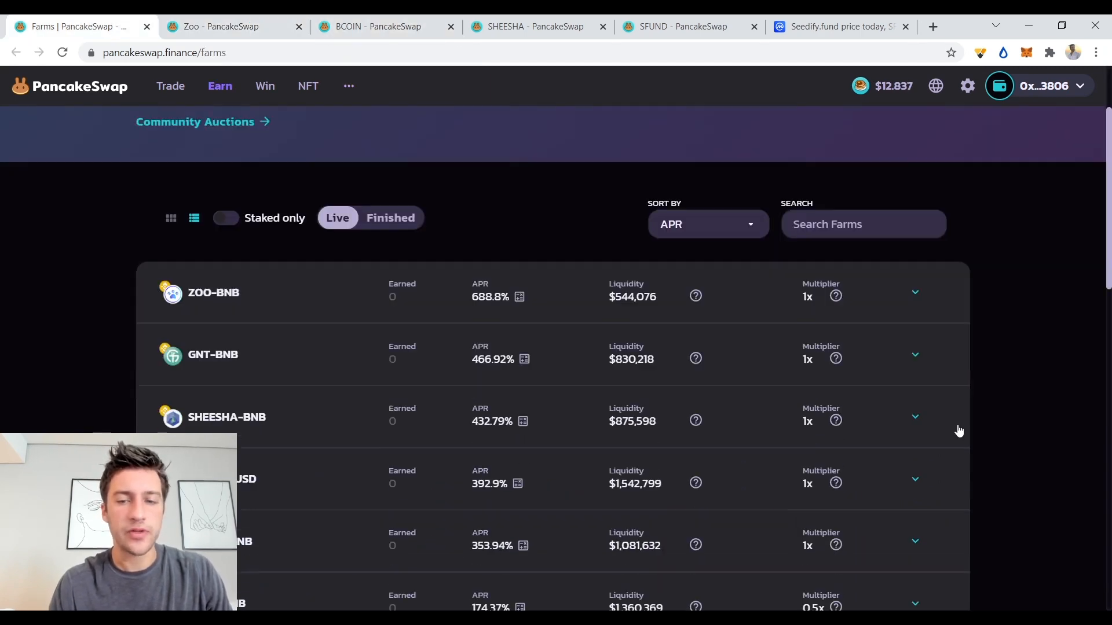
scroll(down, 3)
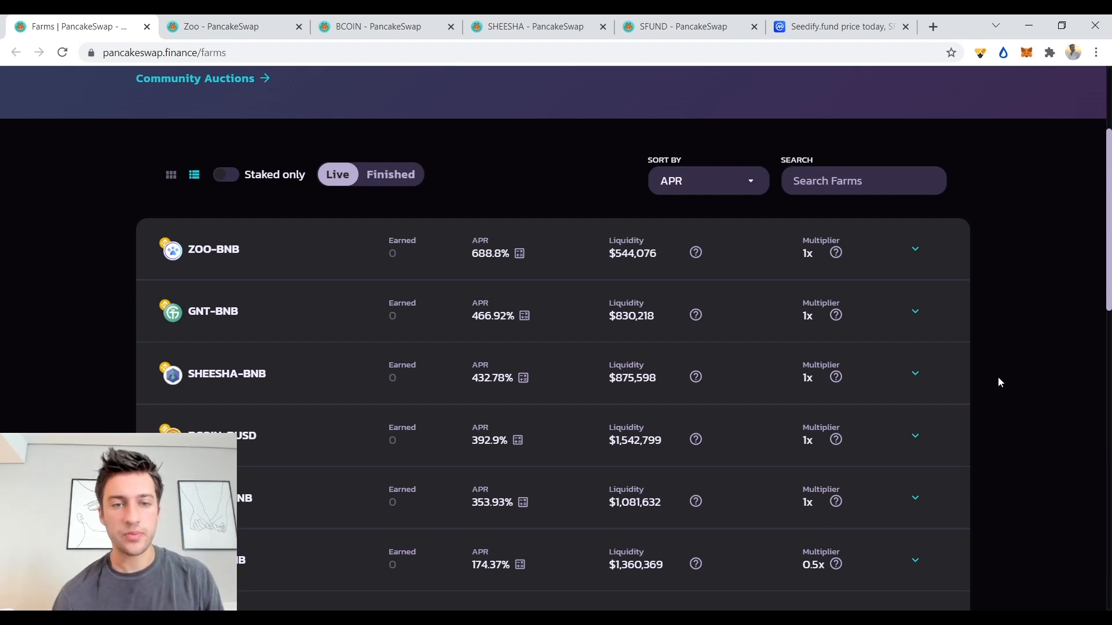
mouse_move(533, 198)
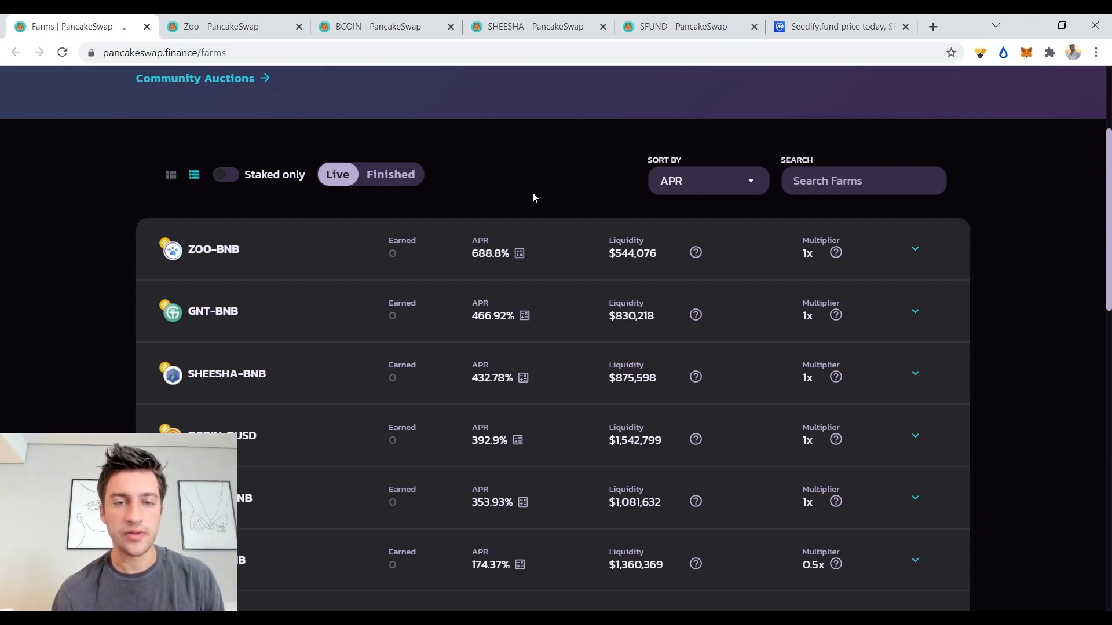
Check the ZOO-BNB farm's ROI calculator for a one-day stake, then dismiss it.
click(519, 253)
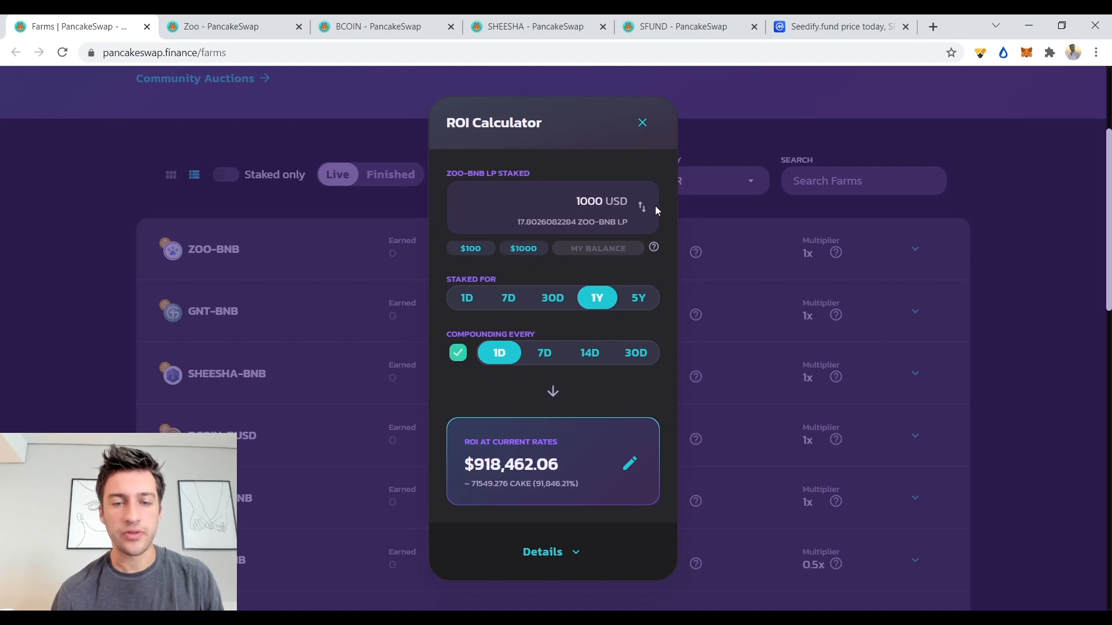
click(467, 298)
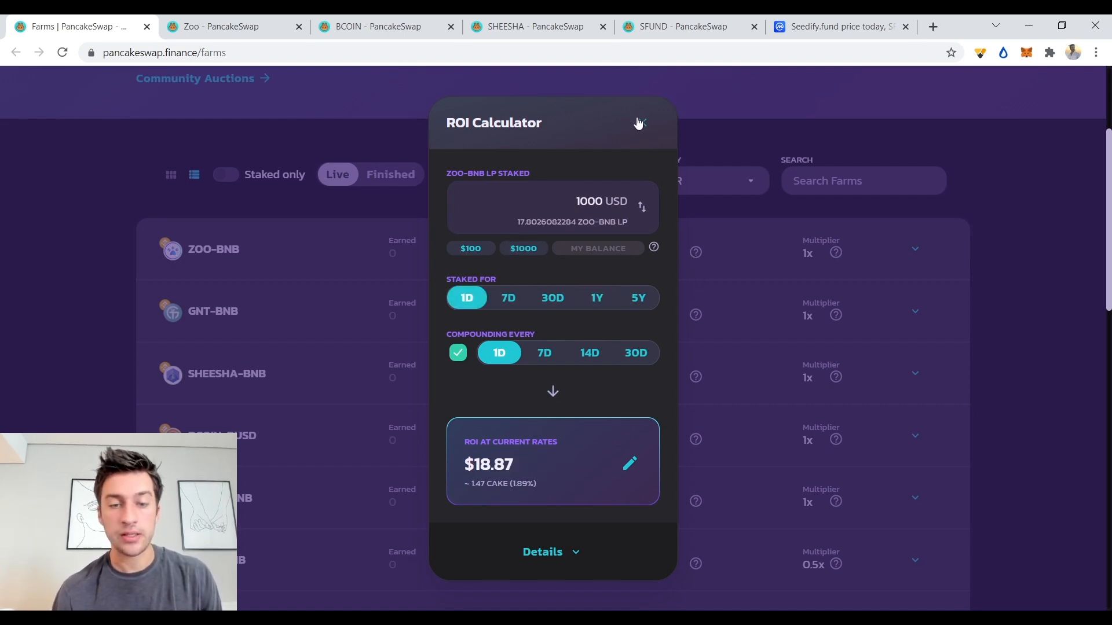
click(640, 122)
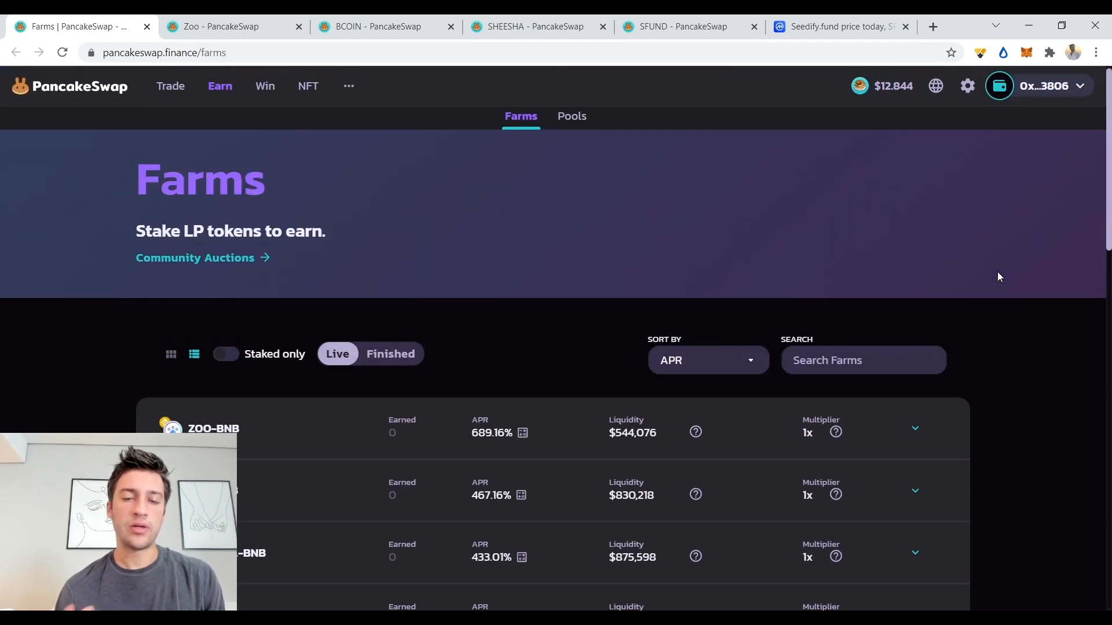
scroll(down, 3)
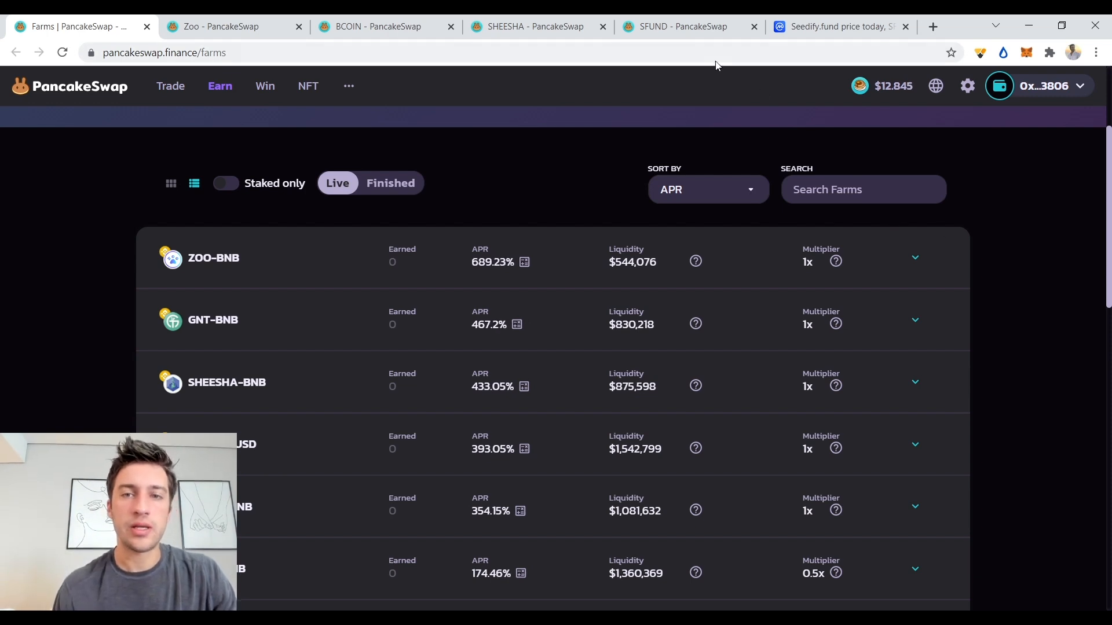
Bring up the SeedifyFund (SFUND) token page with its liquidity chart, checking back on the farms list.
click(681, 27)
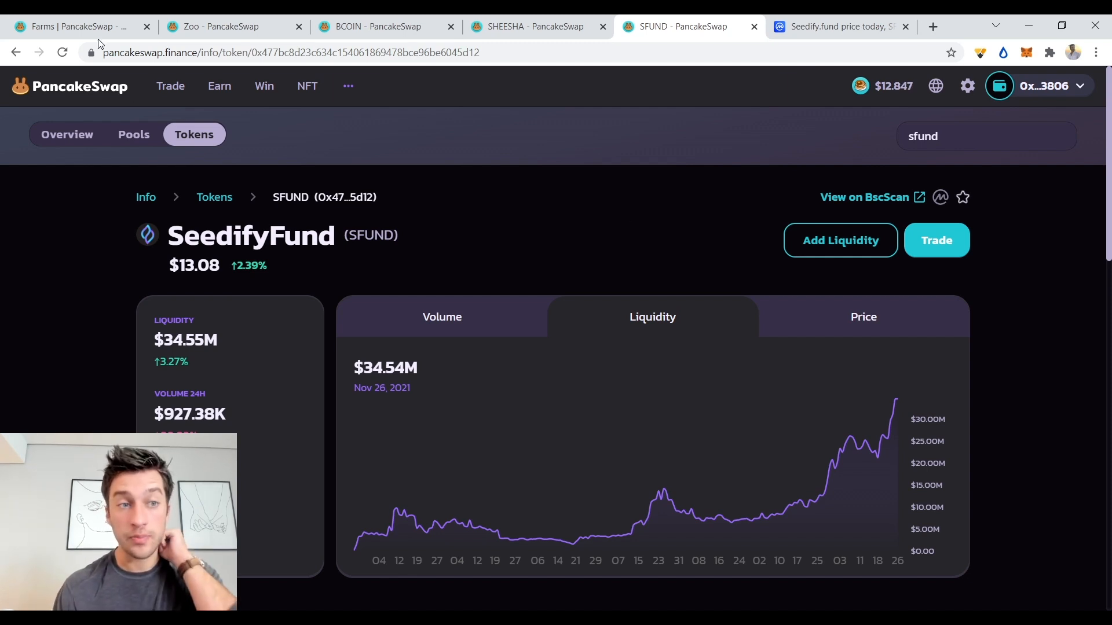
click(71, 26)
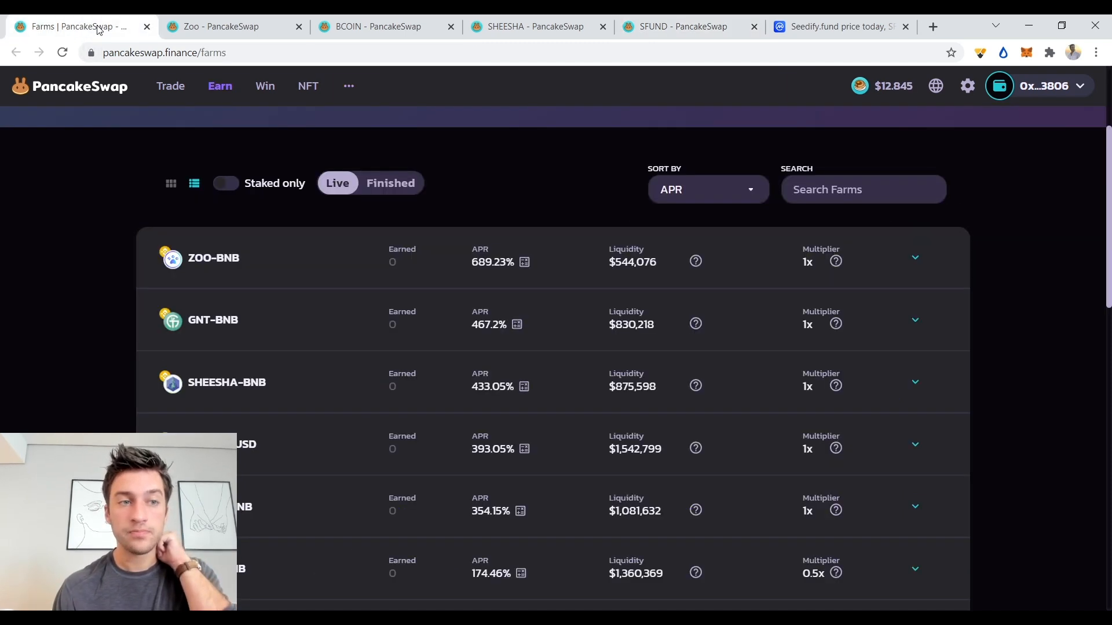
scroll(down, 3)
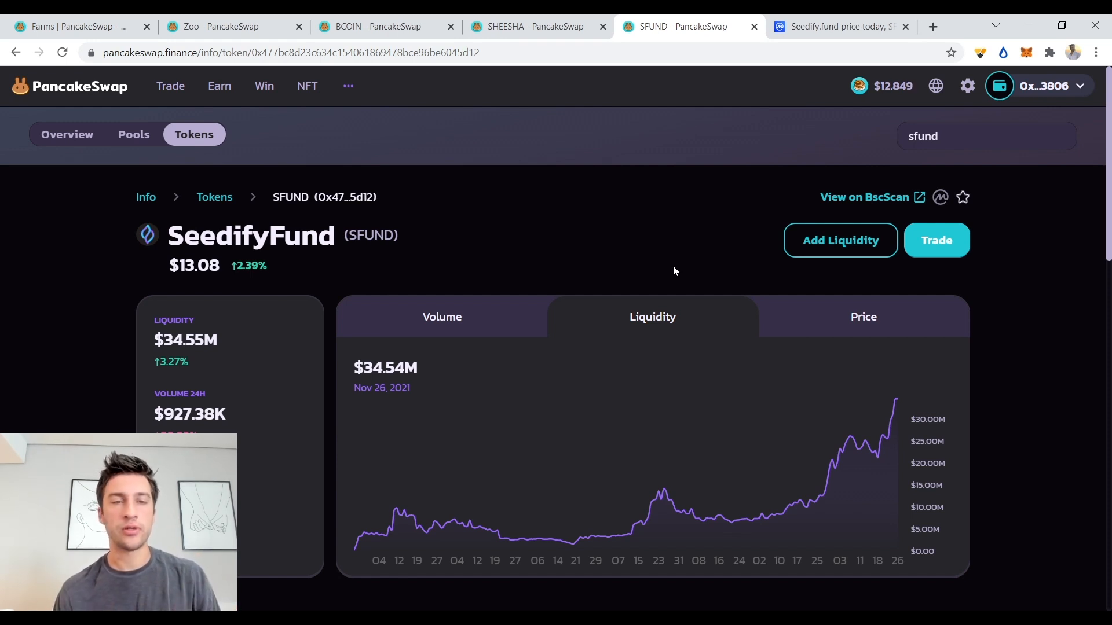
mouse_move(881, 442)
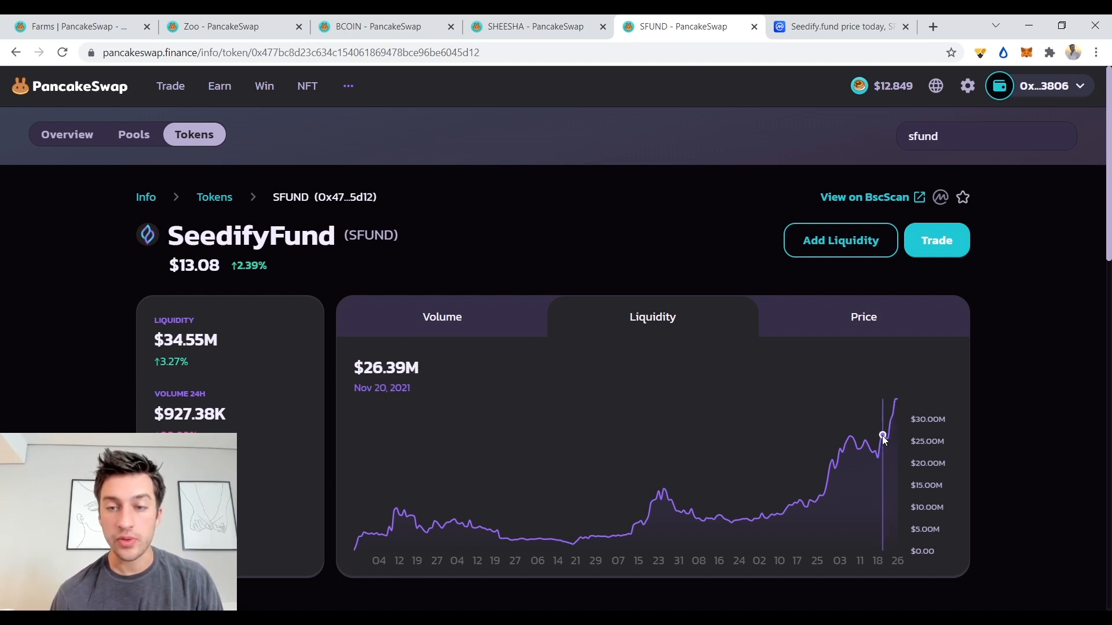
mouse_move(894, 430)
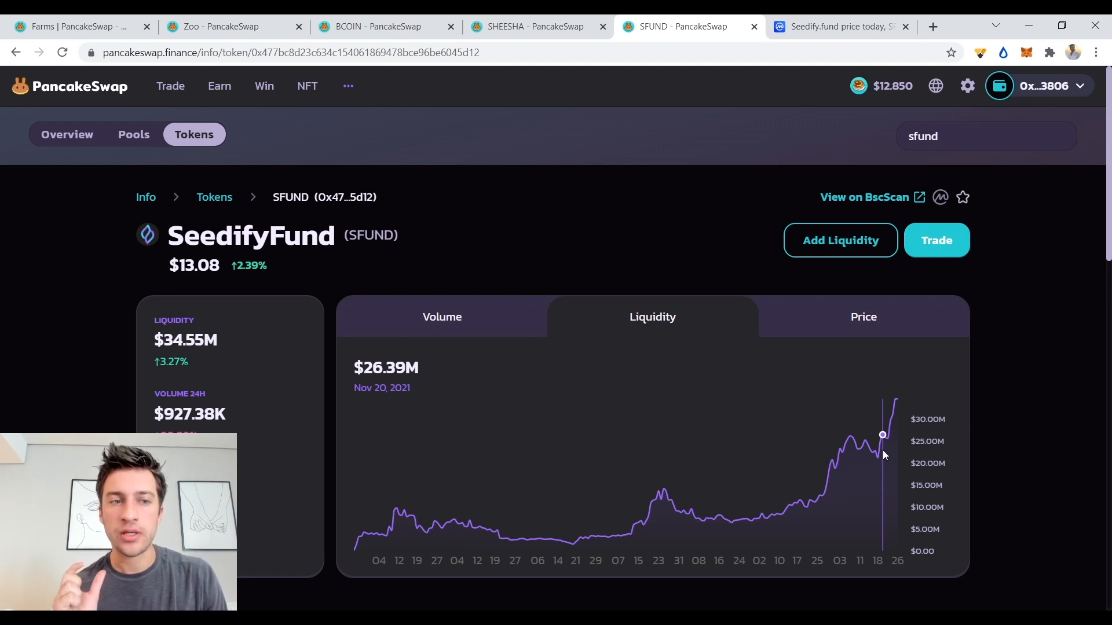
Switch to CoinMarketCap's Seedify.fund page showing the 7-day USD price chart.
click(836, 27)
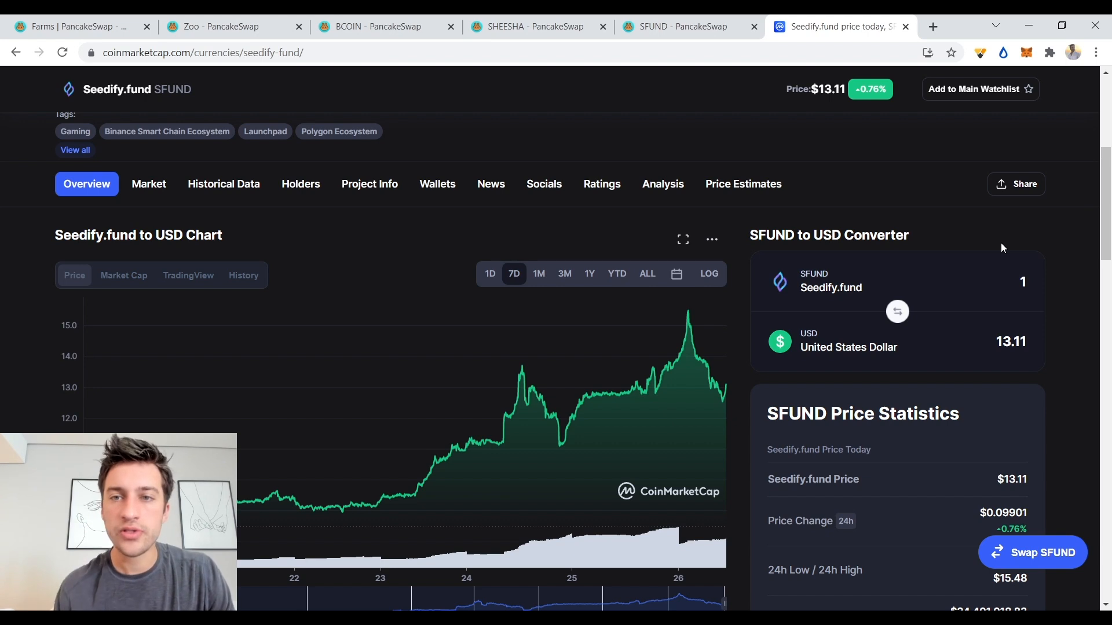
Review SFUND's PancakeSwap liquidity chart, then show Seedify.fund's one-month price range on CoinMarketCap.
click(681, 27)
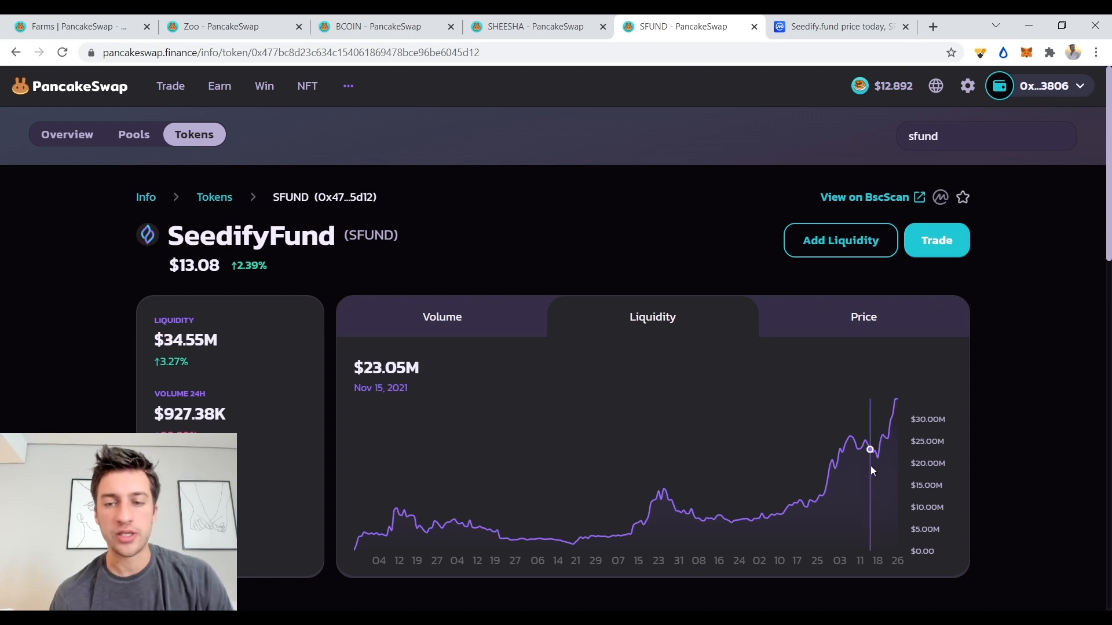
mouse_move(827, 484)
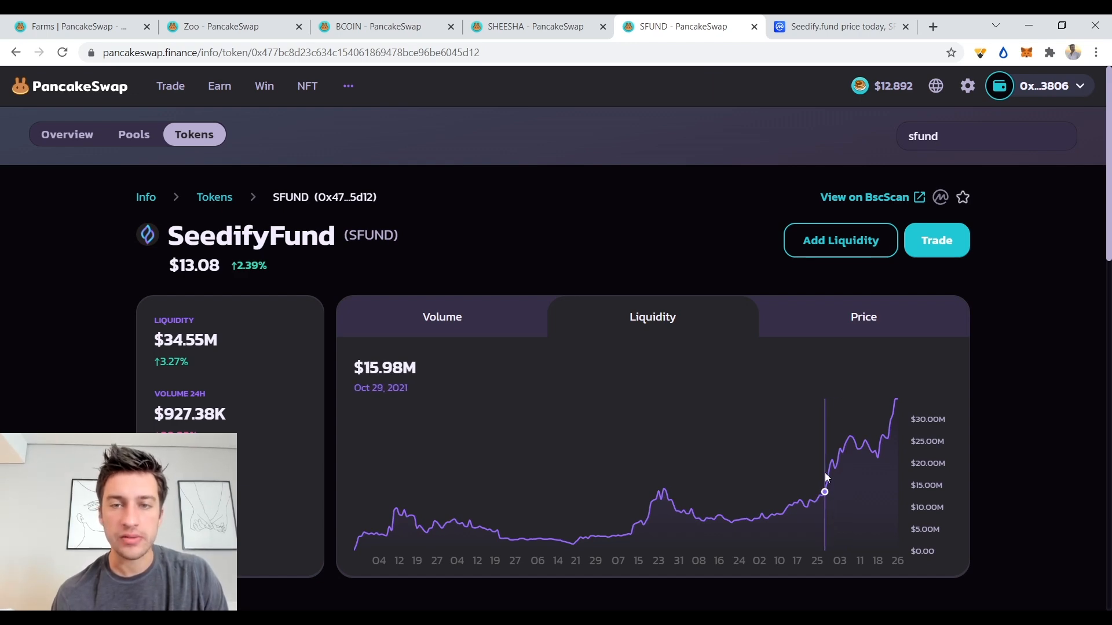
click(837, 27)
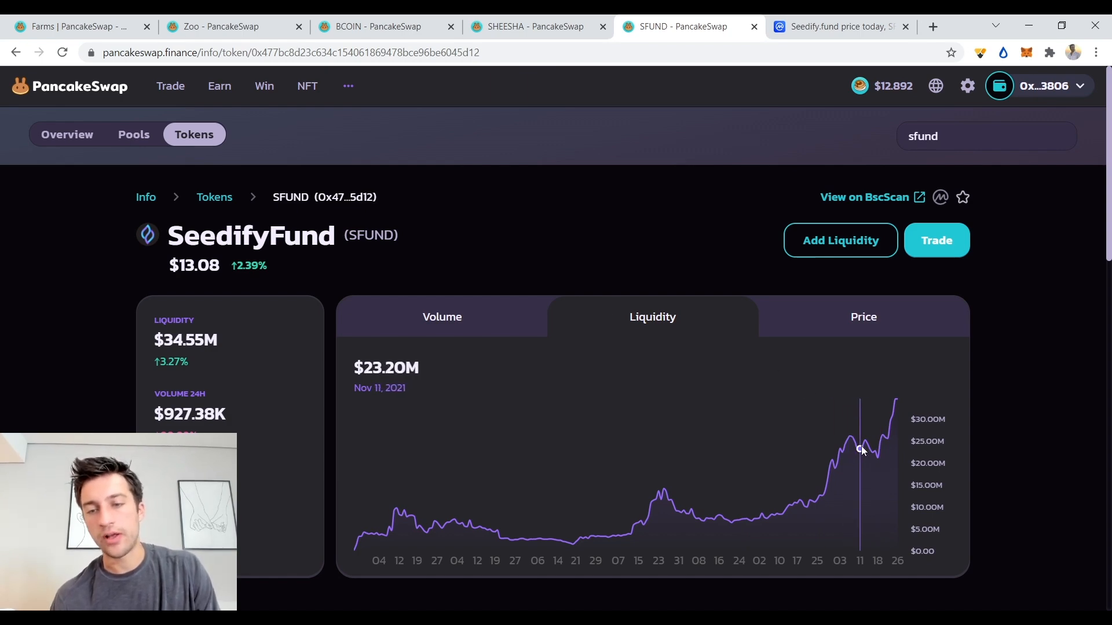
click(841, 26)
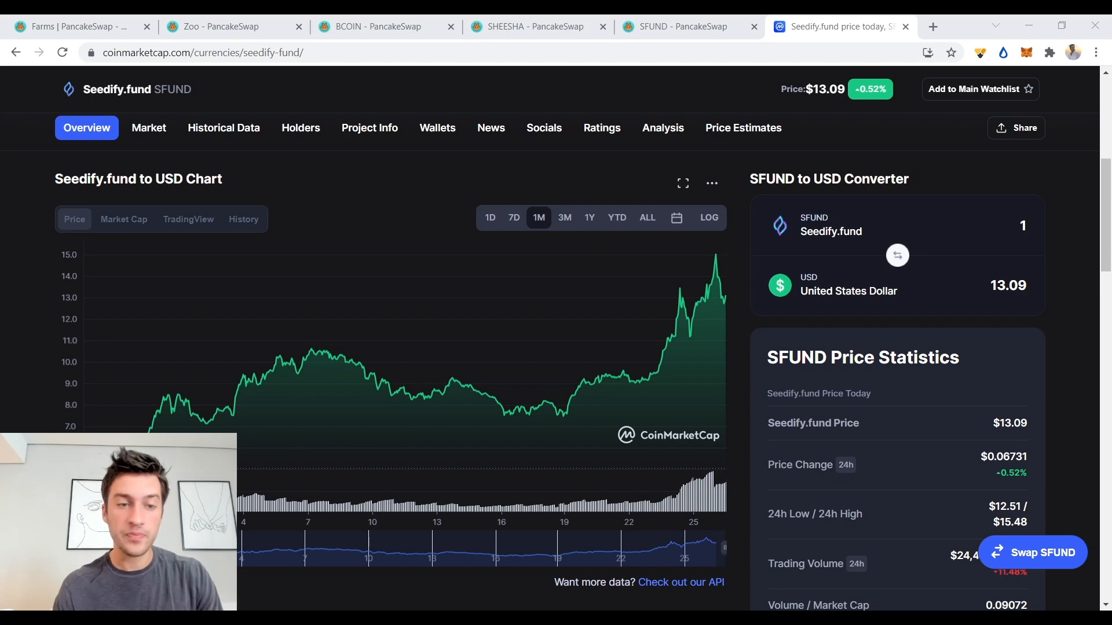
Look at ZooToken's liquidity page, then return to SeedifyFund's chart reading $11.76M for Aug 22, 2021.
click(227, 27)
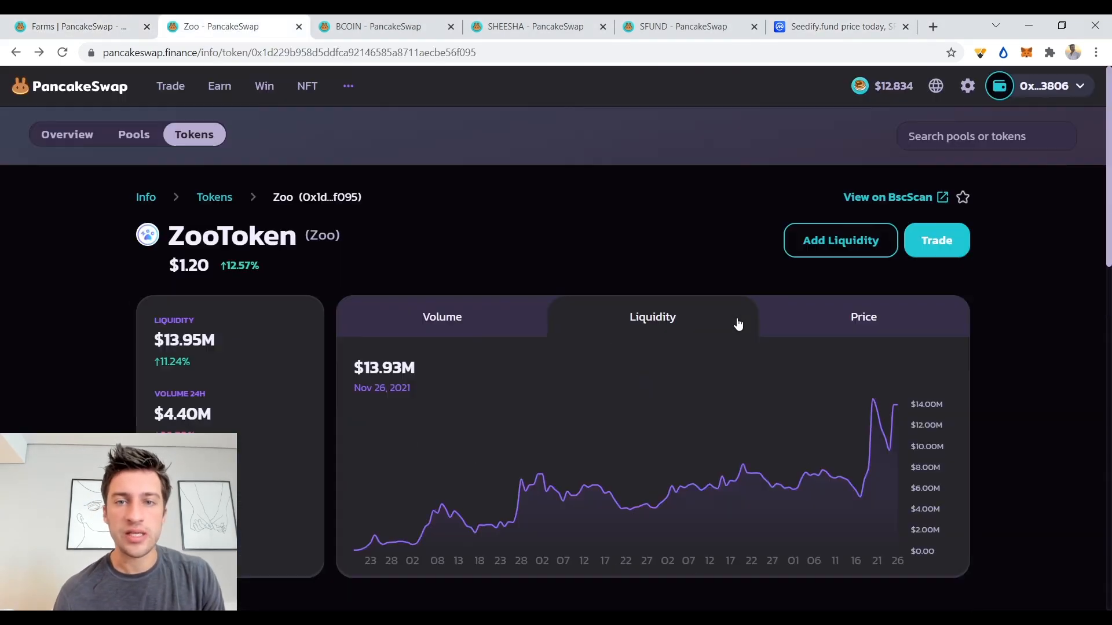
click(677, 26)
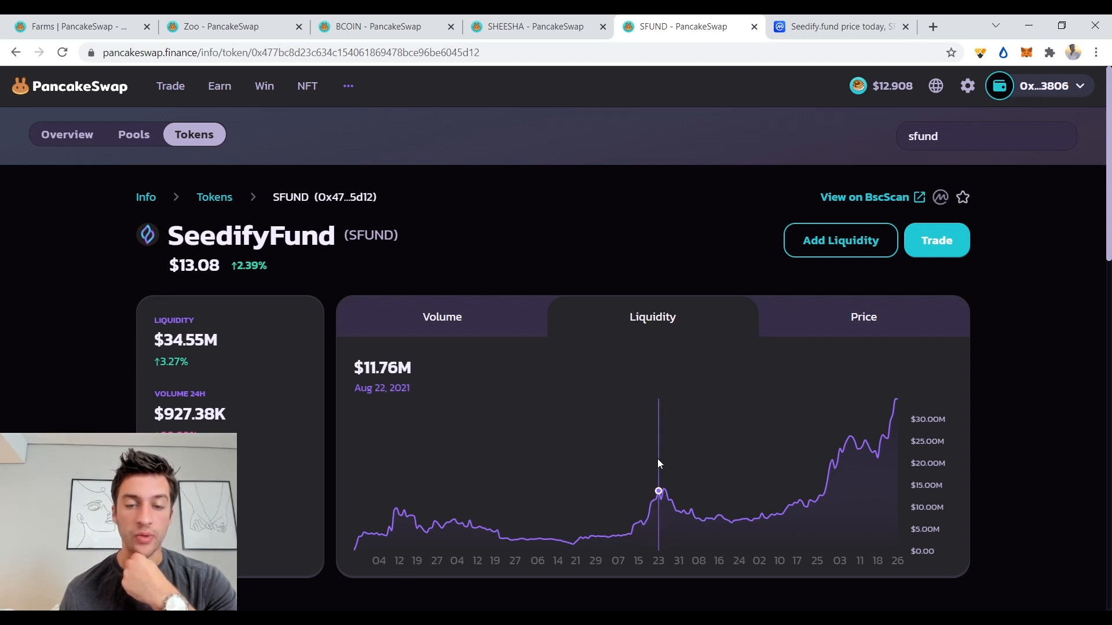
mouse_move(893, 401)
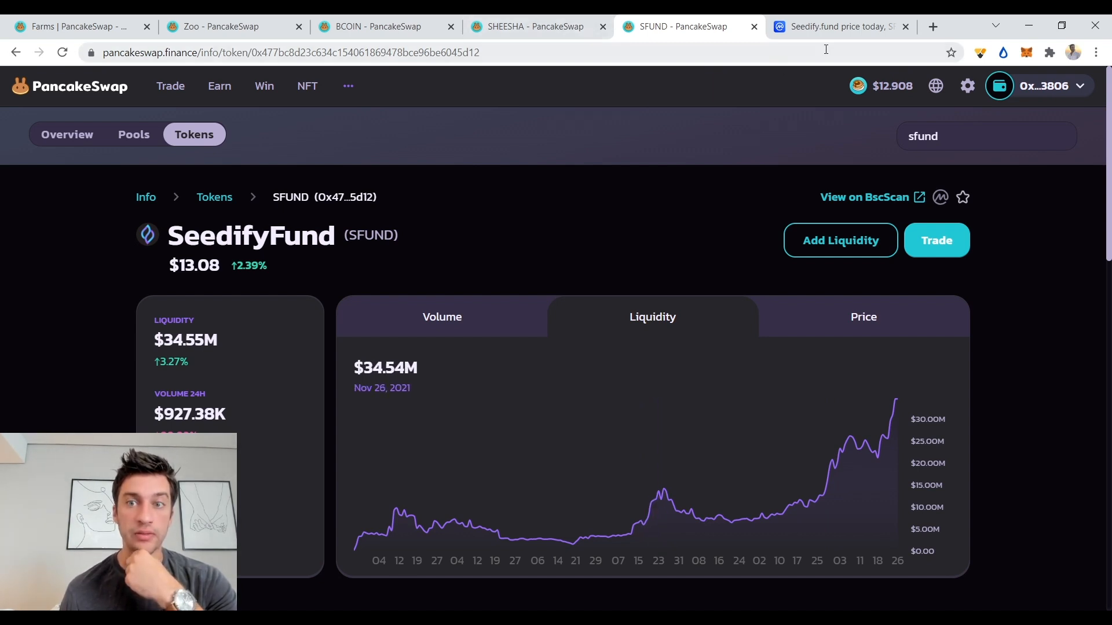
Search SHEESHA on CoinMarketCap, open Sheesha Finance [BEP20], then compare with SHEESHA's PancakeSwap liquidity chart.
click(528, 27)
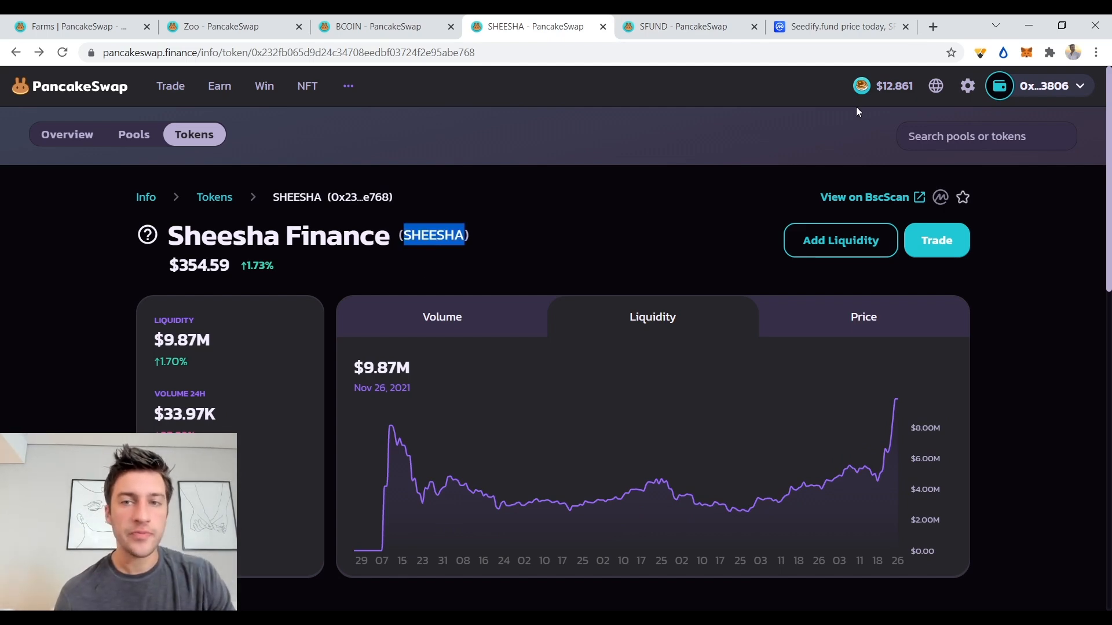
click(841, 26)
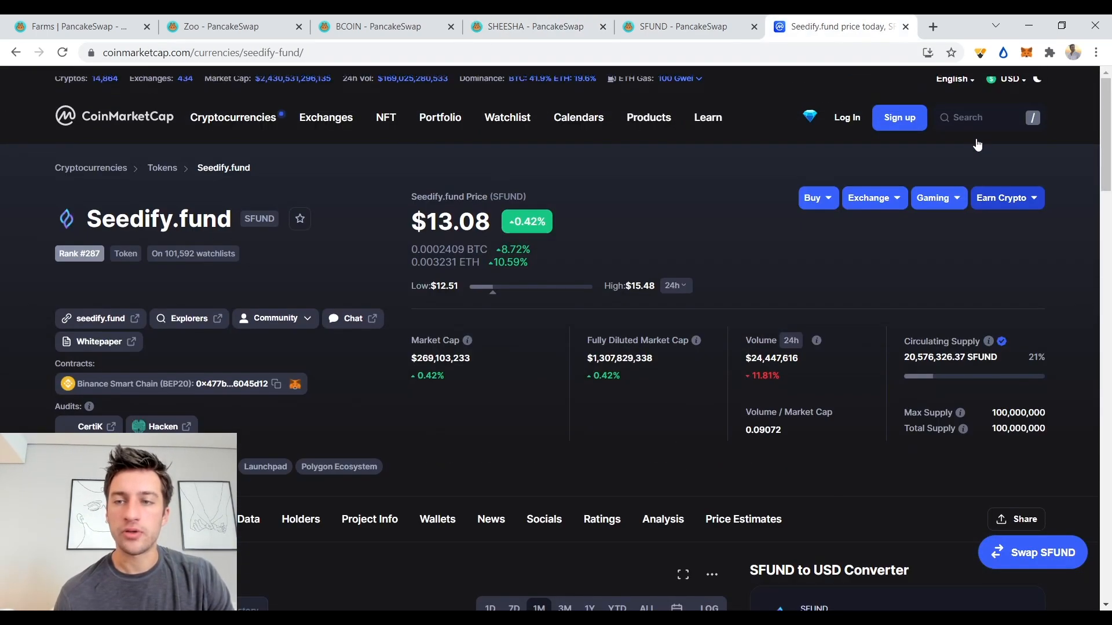
text(SHEESHA)
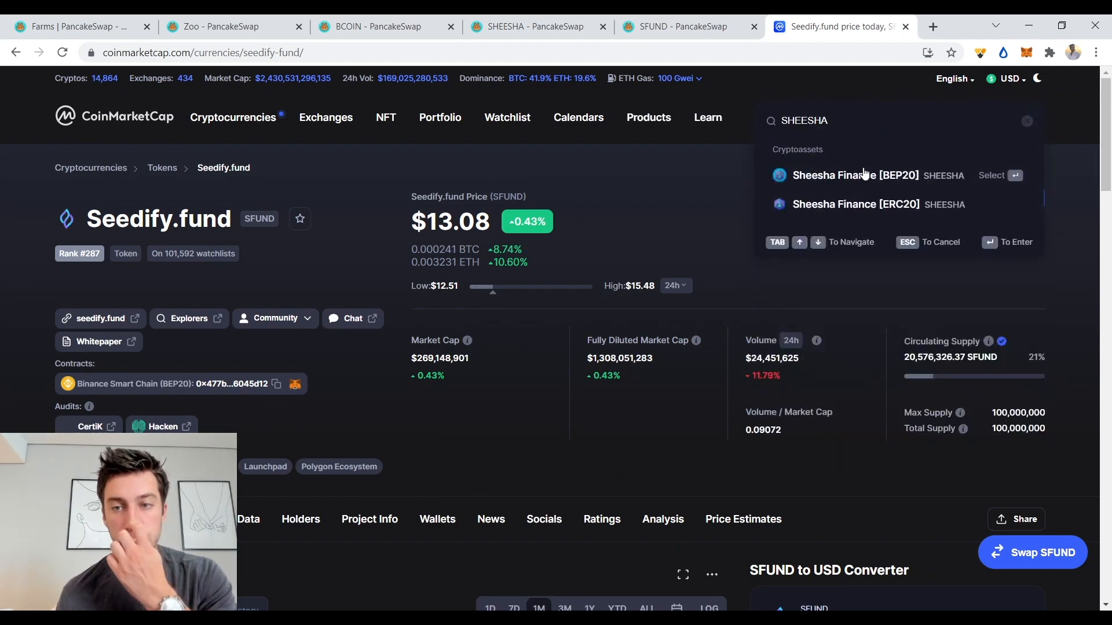
click(871, 175)
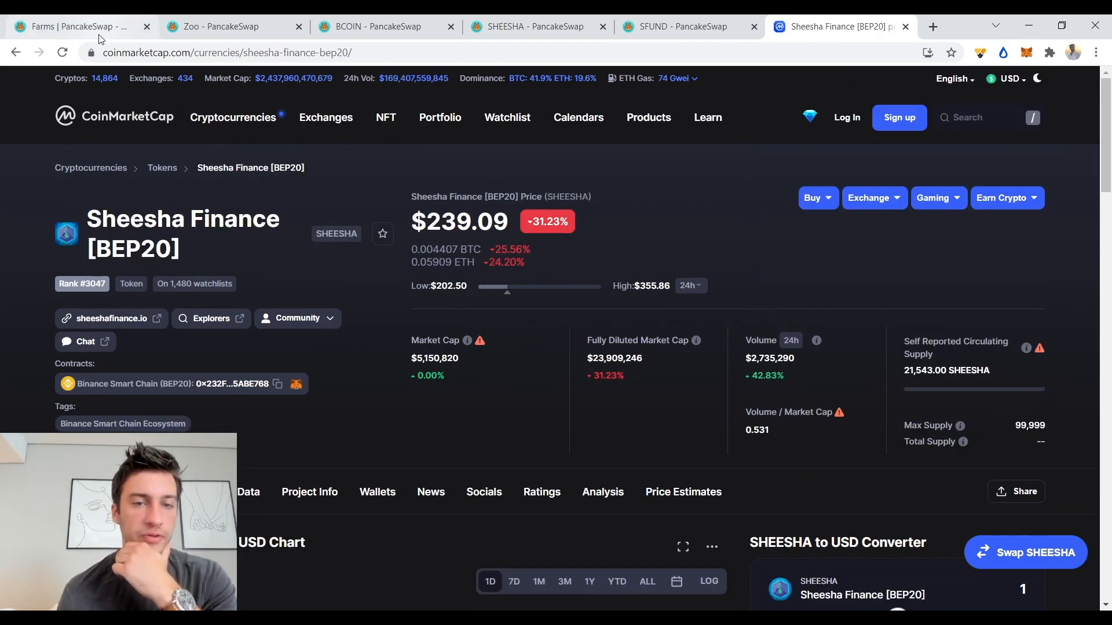
scroll(down, 3)
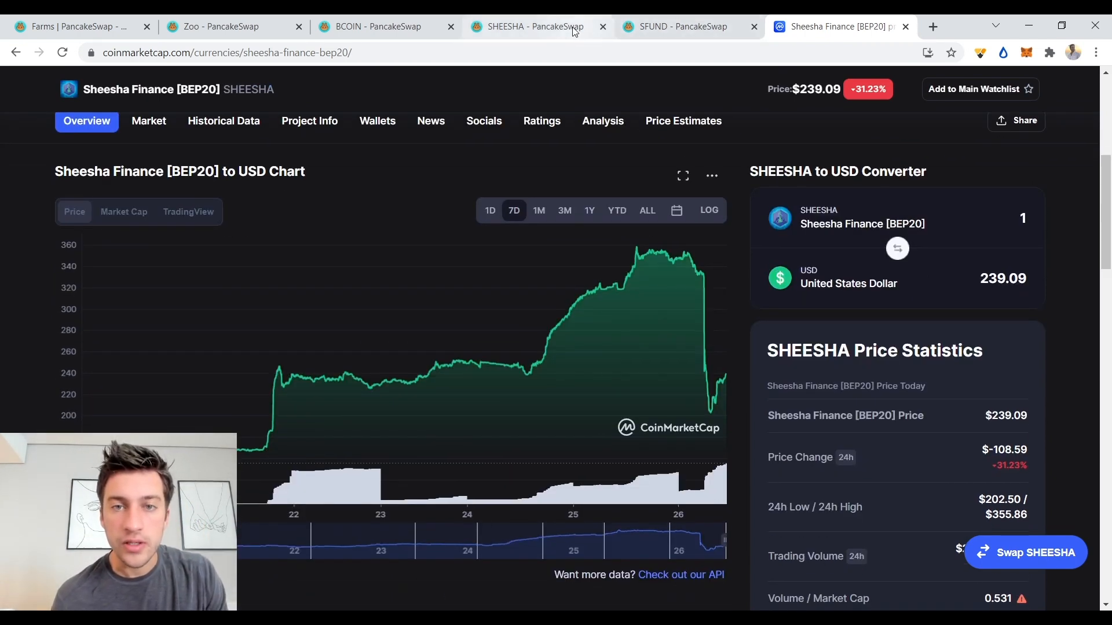
click(528, 27)
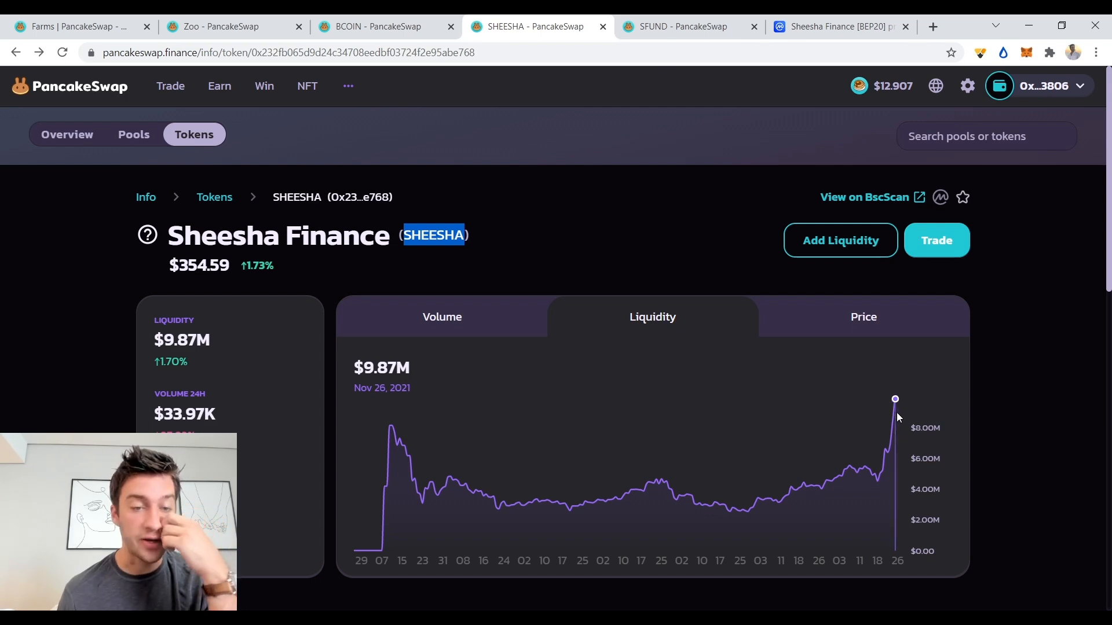
Review Sheesha Finance's 7-day price chart, then bring up Bomber Coin's PancakeSwap token page.
click(837, 26)
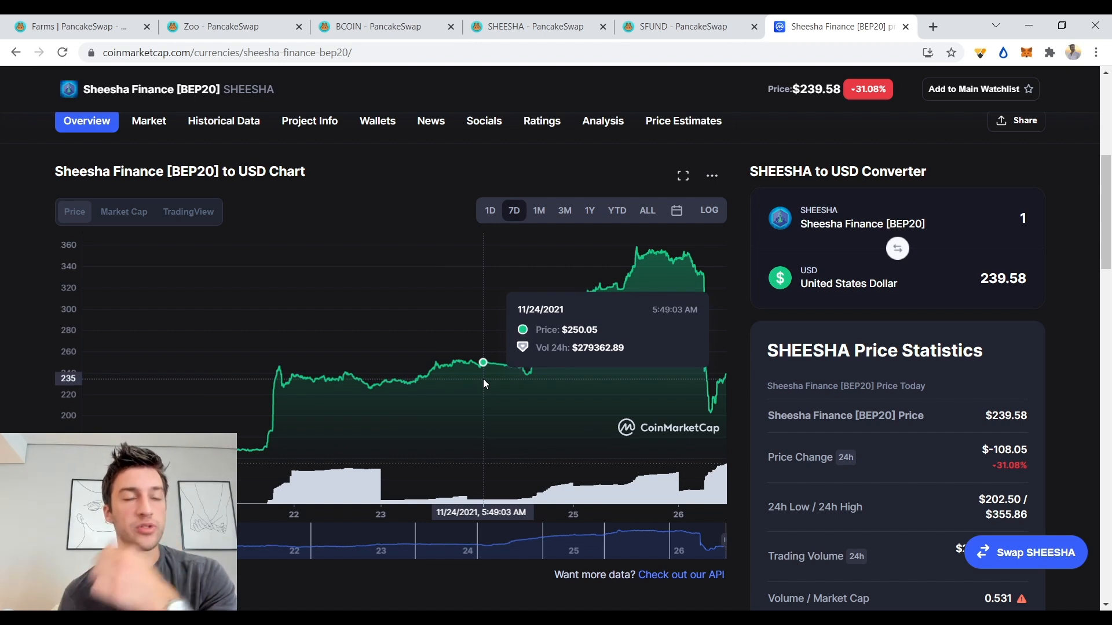
mouse_move(578, 374)
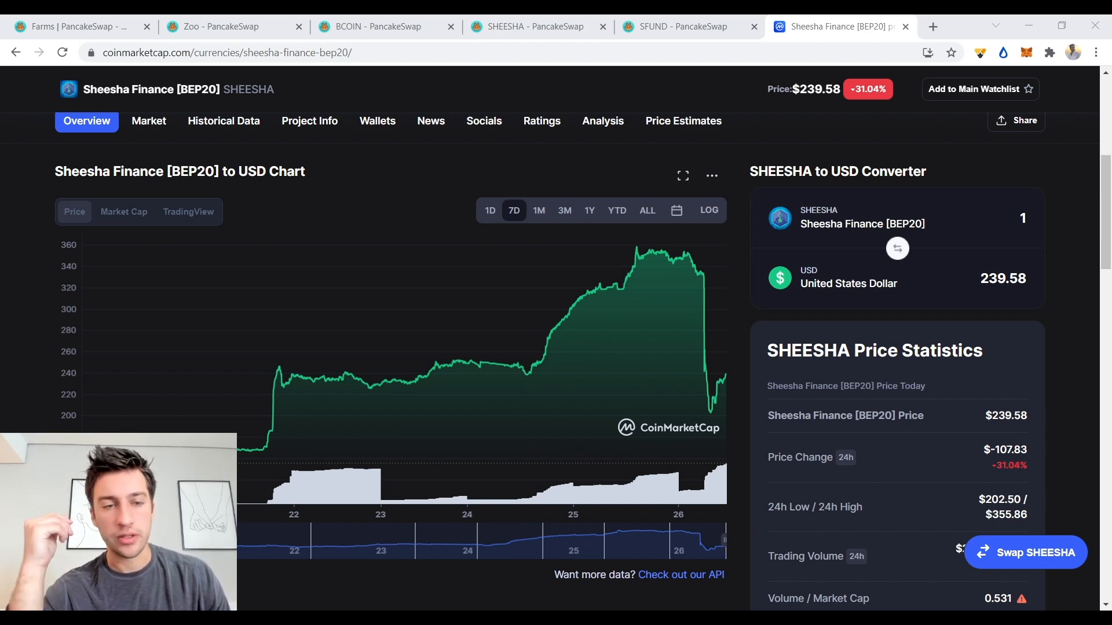
mouse_move(740, 312)
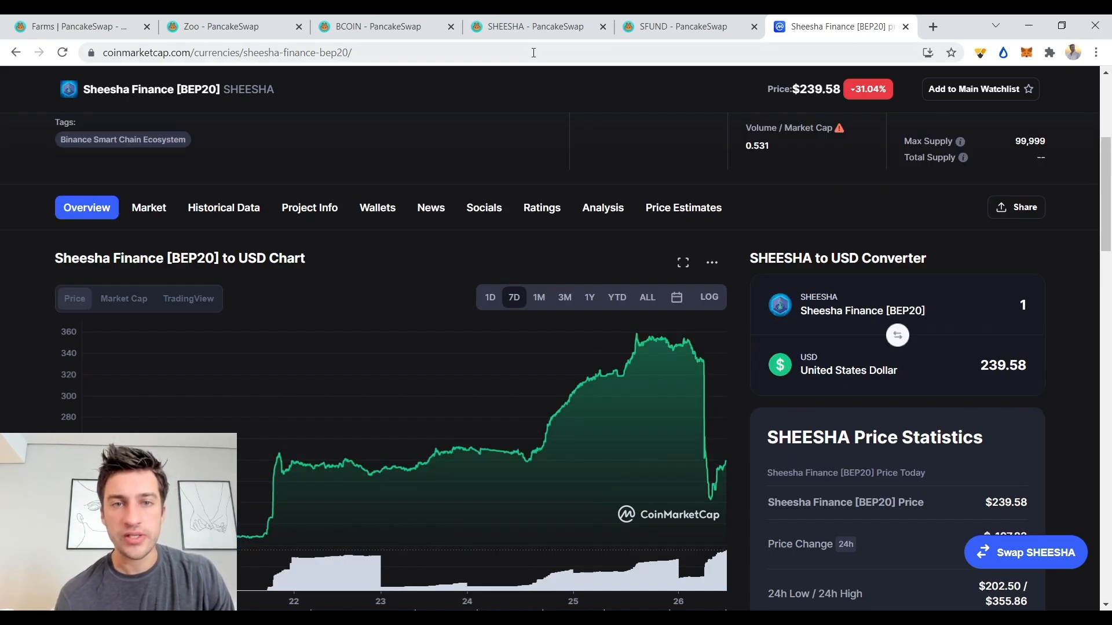
click(383, 27)
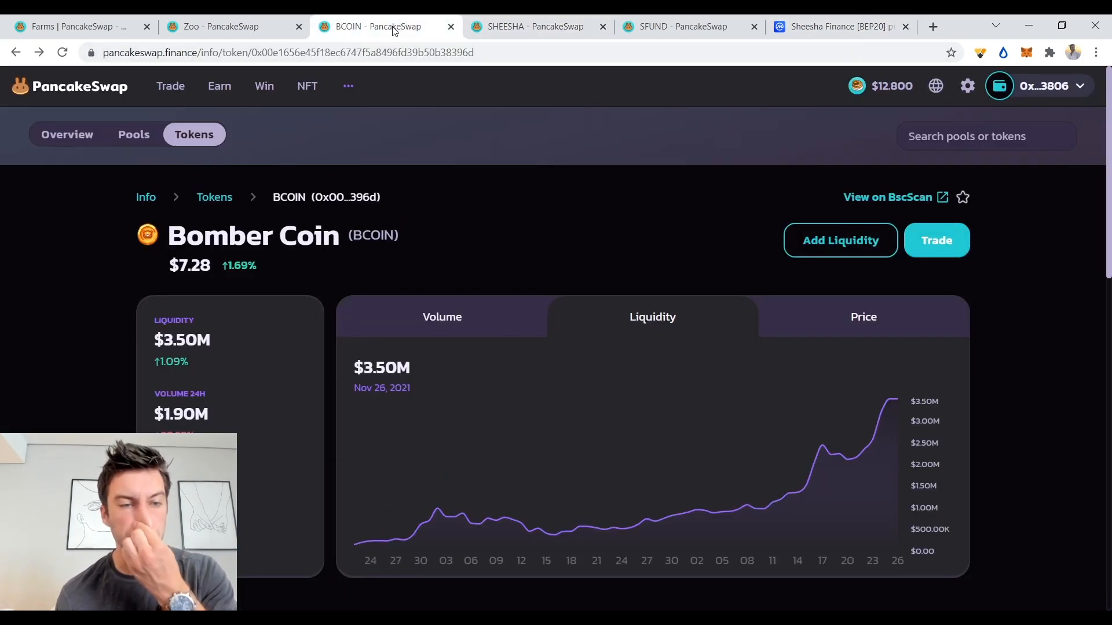
Search BCOIN on CoinMarketCap and open the Bombcrypto page with its 7-day price chart.
double_click(372, 235)
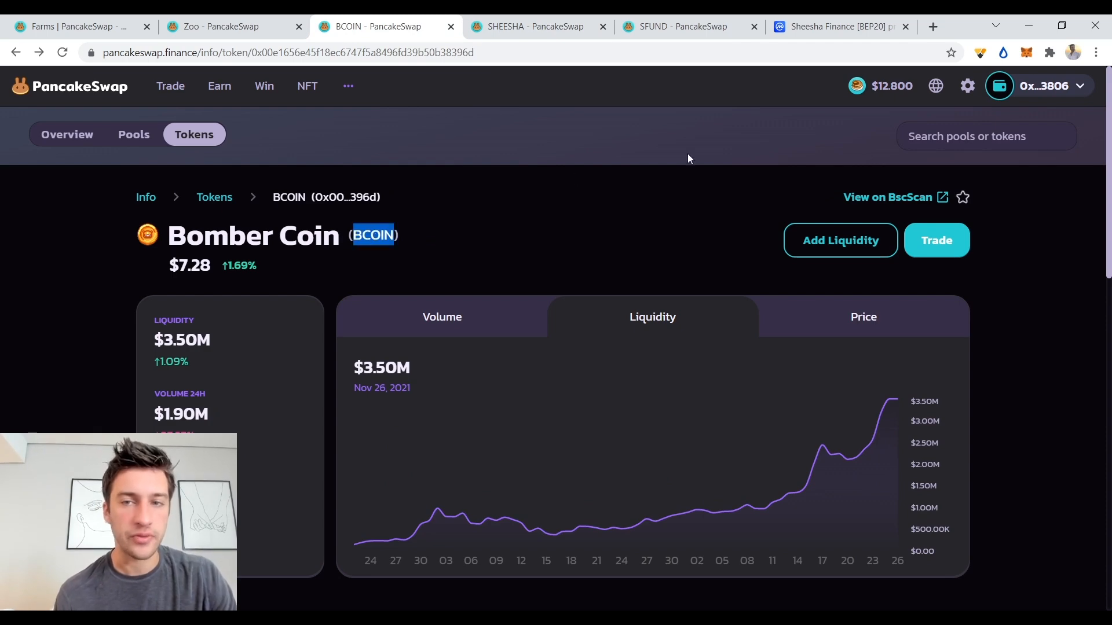
click(836, 27)
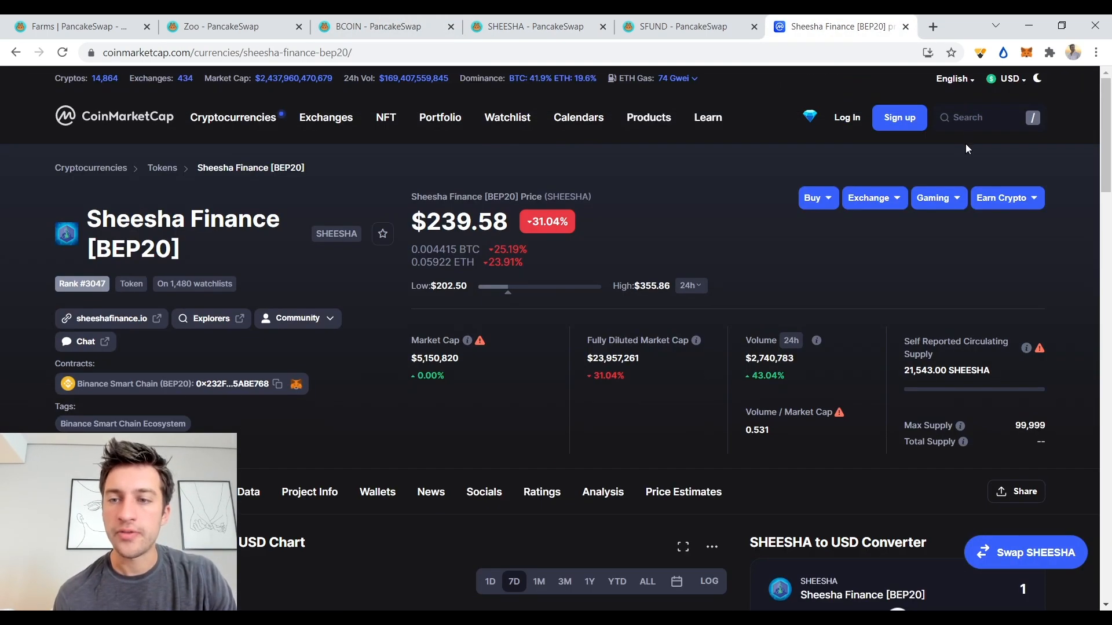
text(BCOIN)
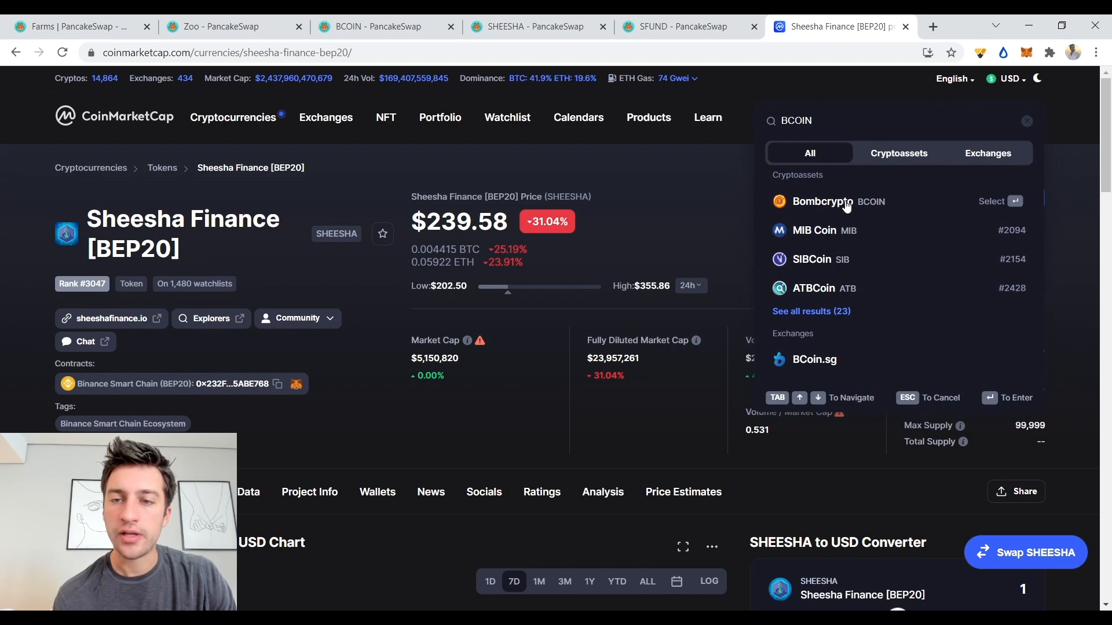
click(820, 201)
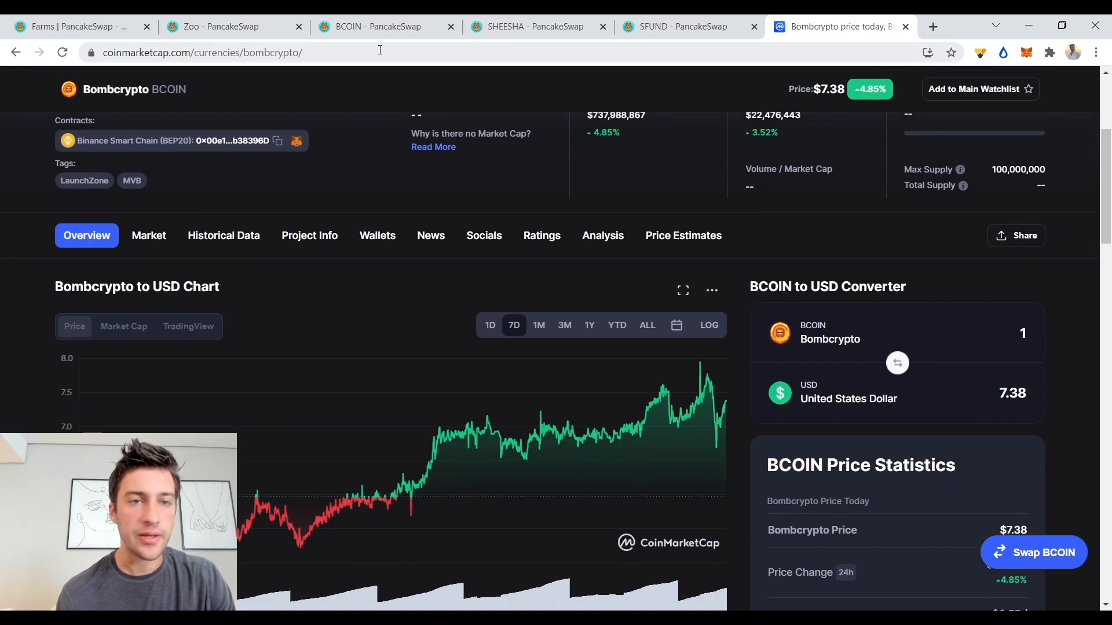
Return to Bomber Coin's PancakeSwap page, its liquidity chart reading $2.02M for Nov 16, 2021.
click(383, 26)
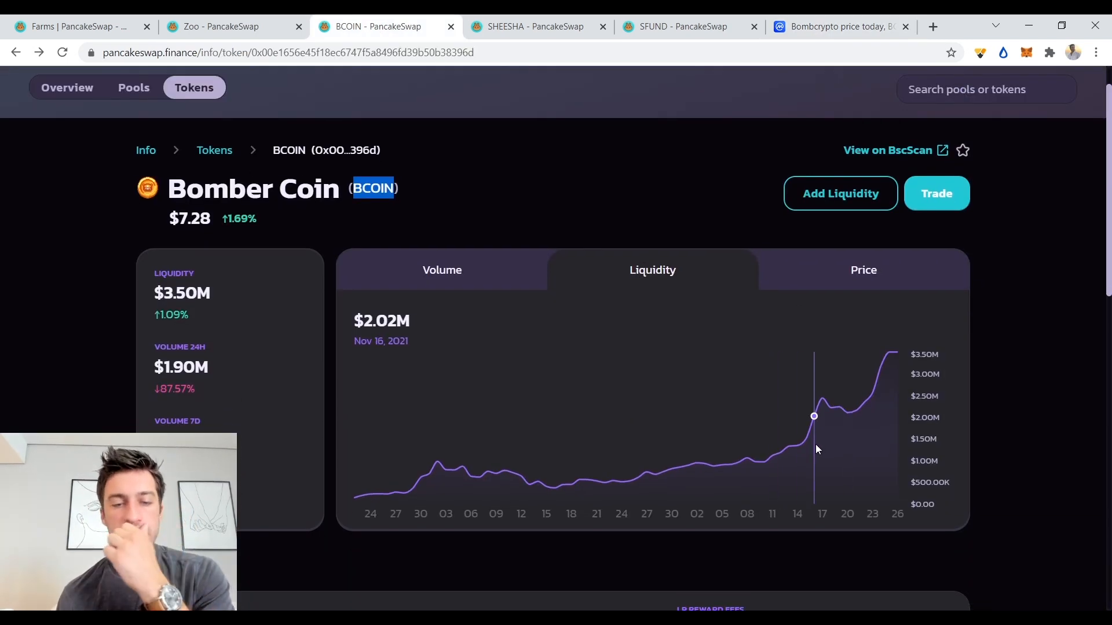
mouse_move(905, 416)
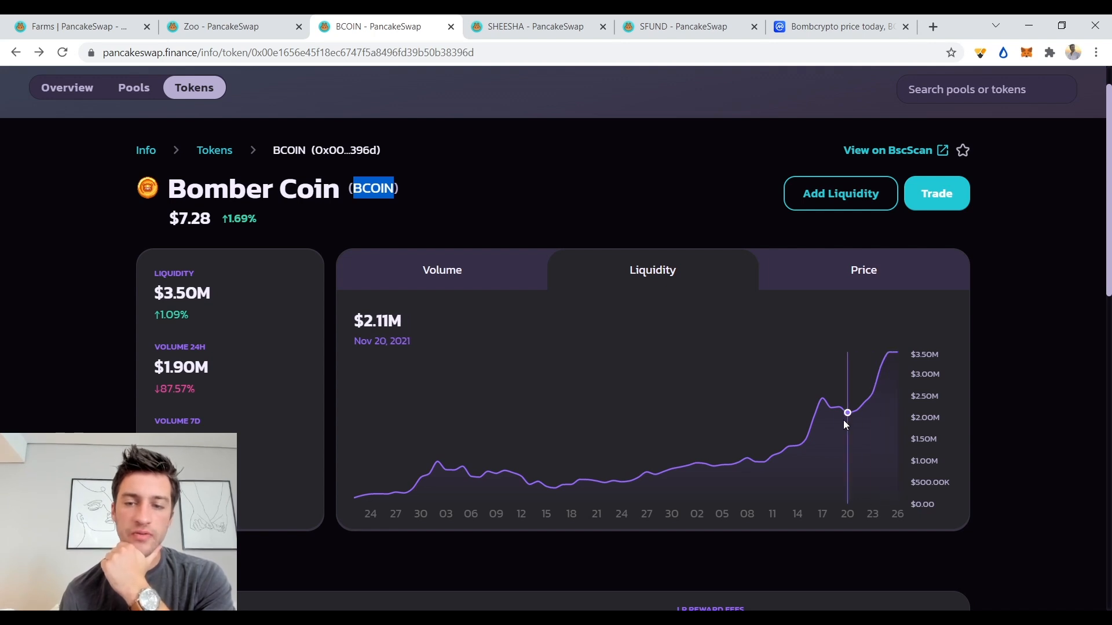
mouse_move(854, 418)
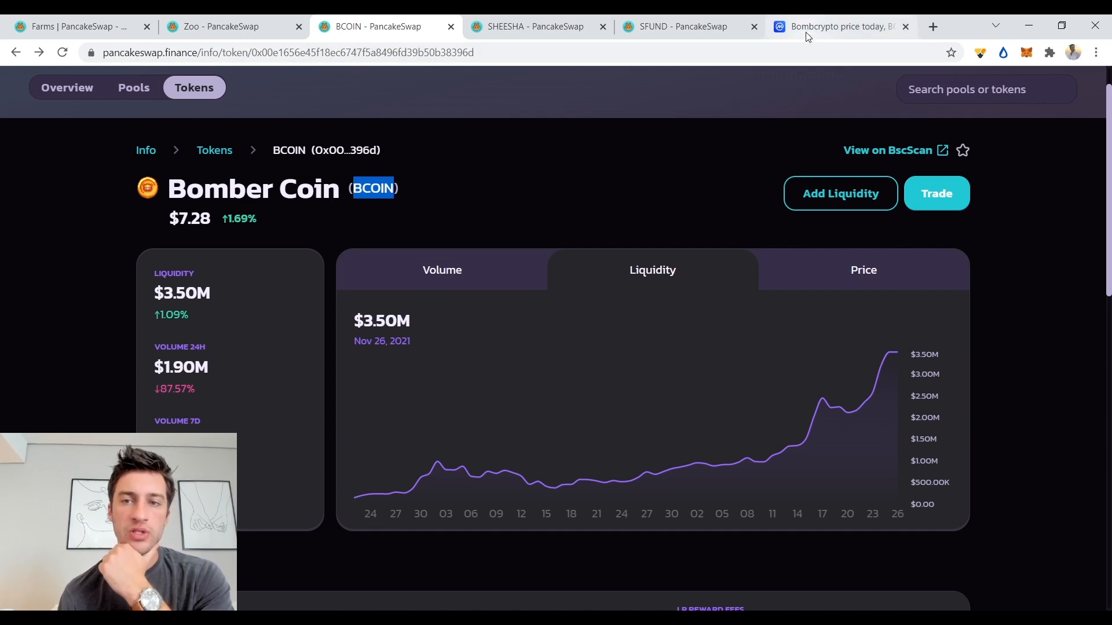
Bring back Bombcrypto's 7-day chart on CoinMarketCap, reading $5.6863 for Nov 21, 2021.
click(840, 26)
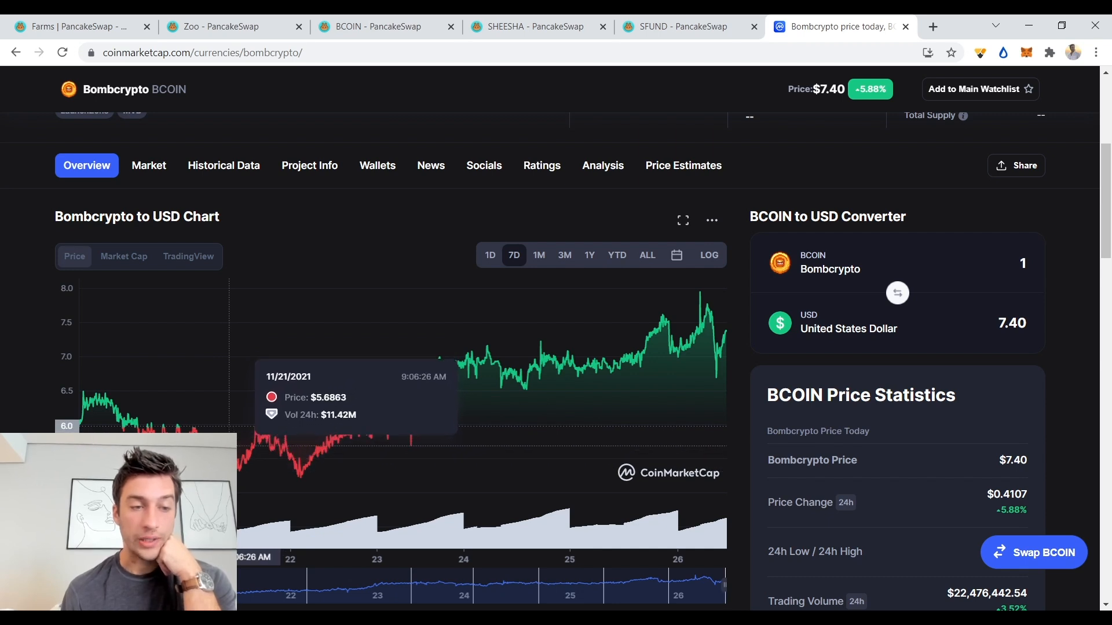
mouse_move(753, 317)
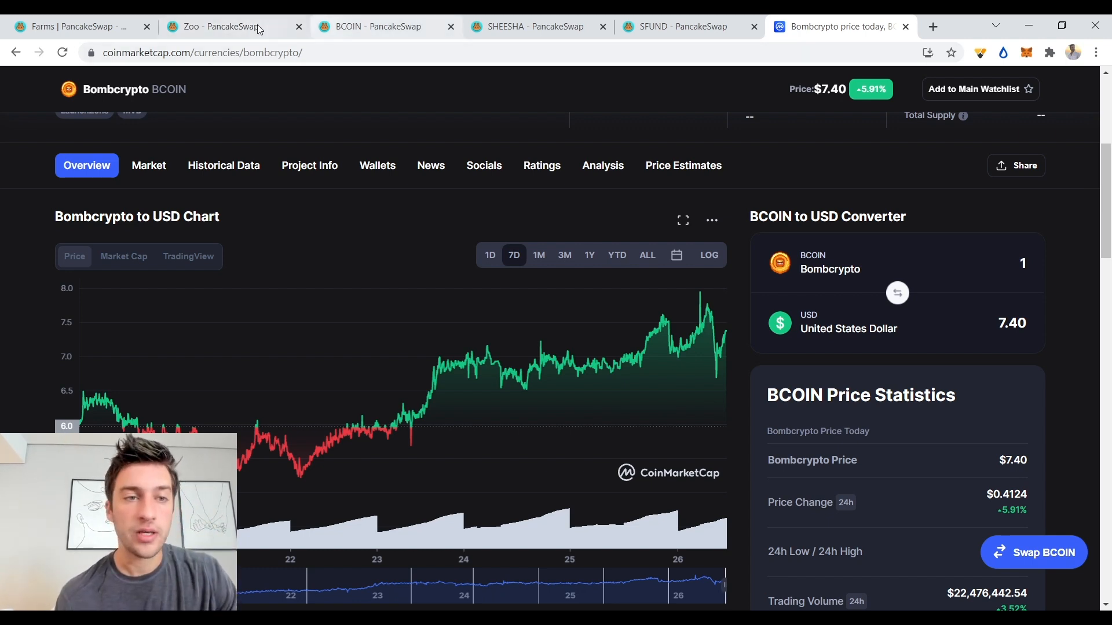
Check ZooToken's PancakeSwap liquidity chart, then show CoinMarketCap's ZOO Crypto World page at $1.0112.
click(227, 26)
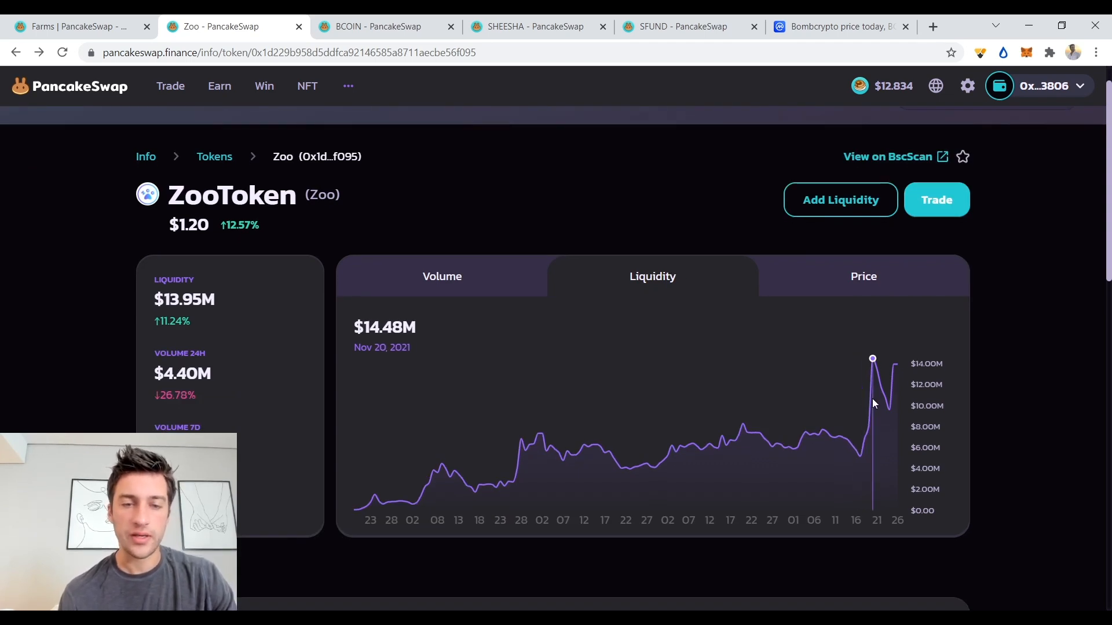
click(841, 27)
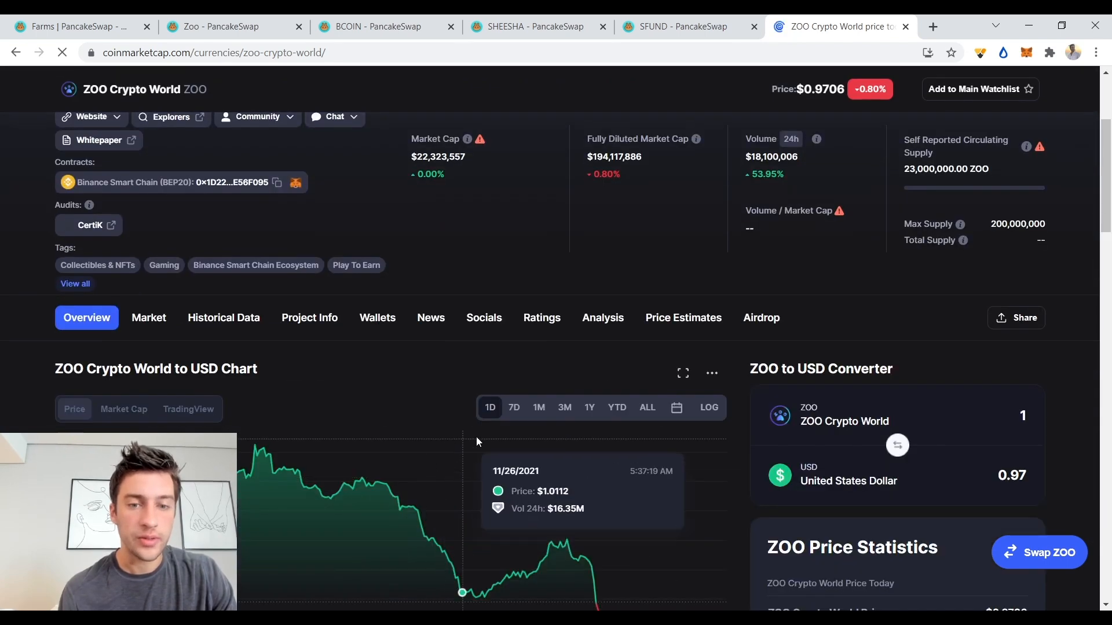
View ZOO's 7-day CoinMarketCap price ($1.2901, Nov 21) alongside ZooToken's PancakeSwap liquidity page.
click(513, 407)
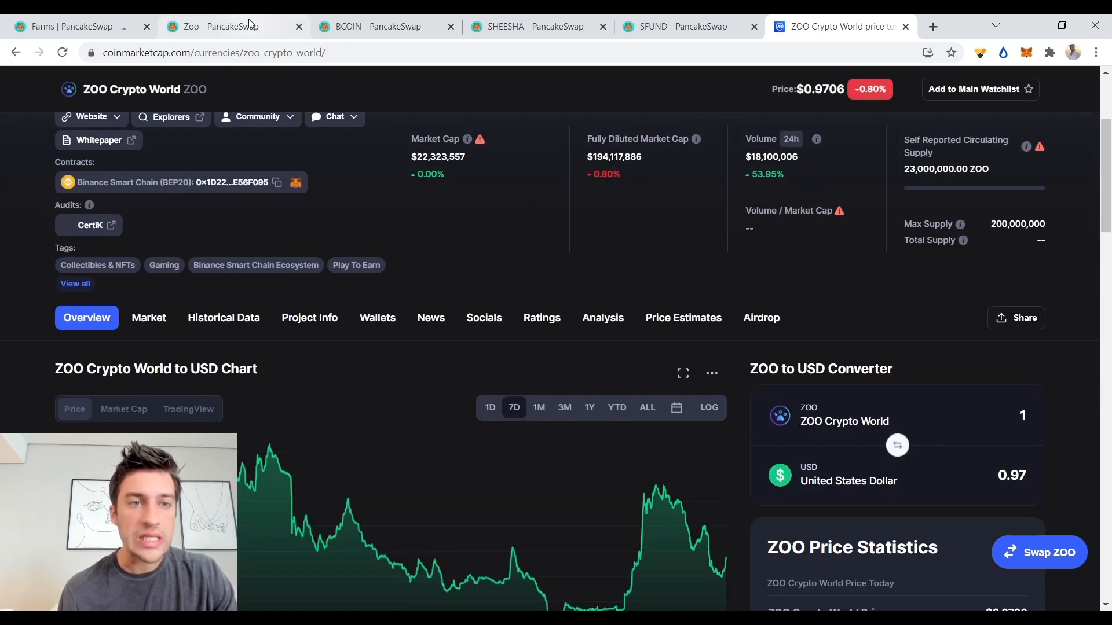
click(227, 27)
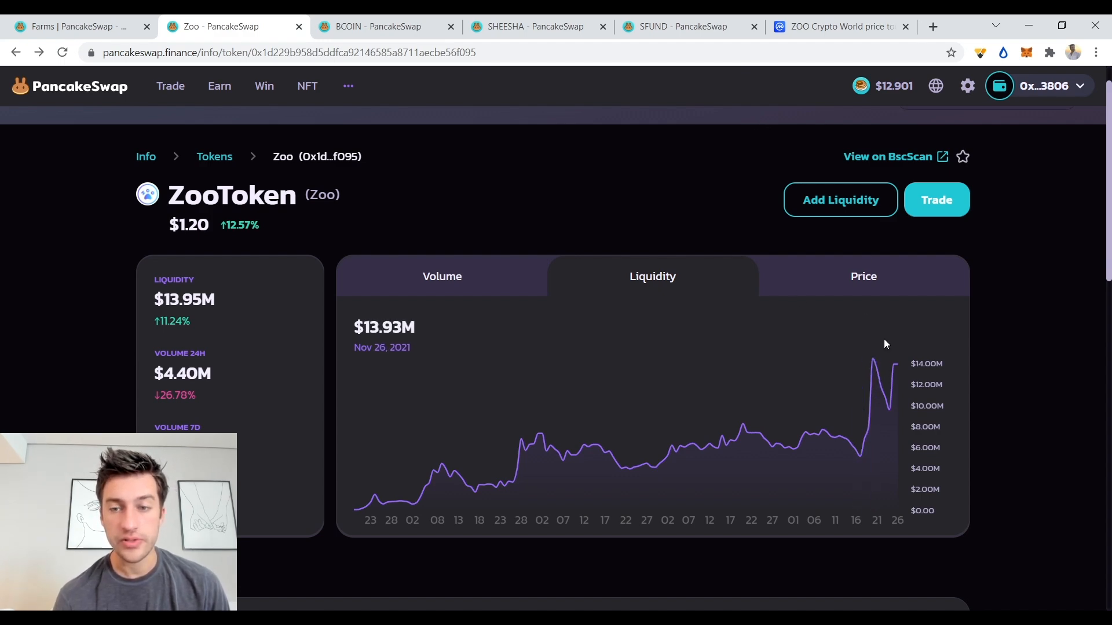
click(836, 27)
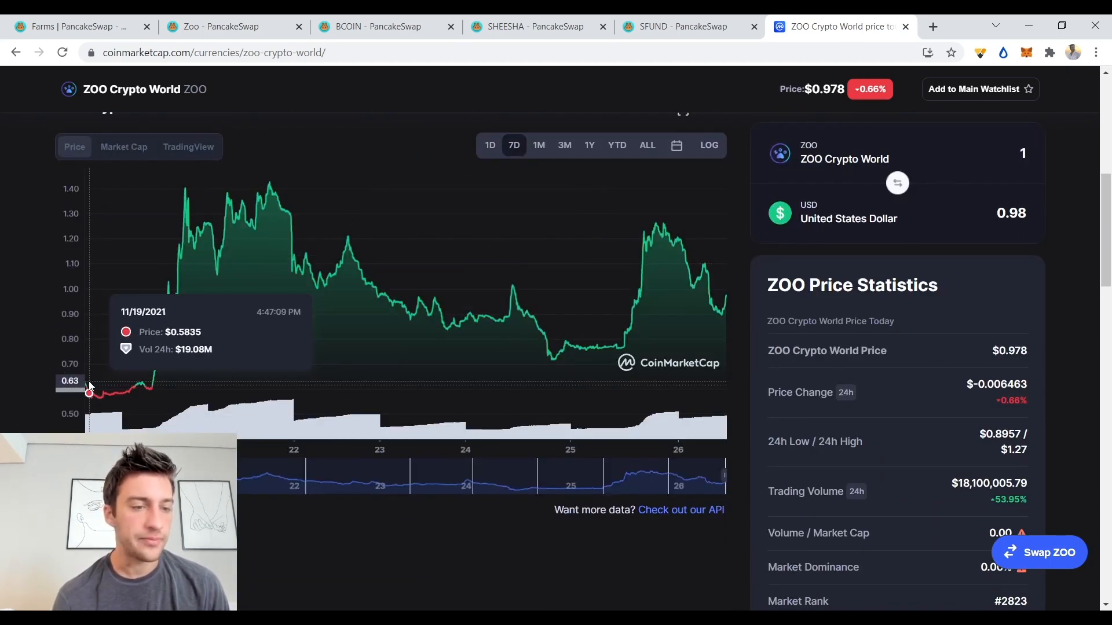
mouse_move(154, 358)
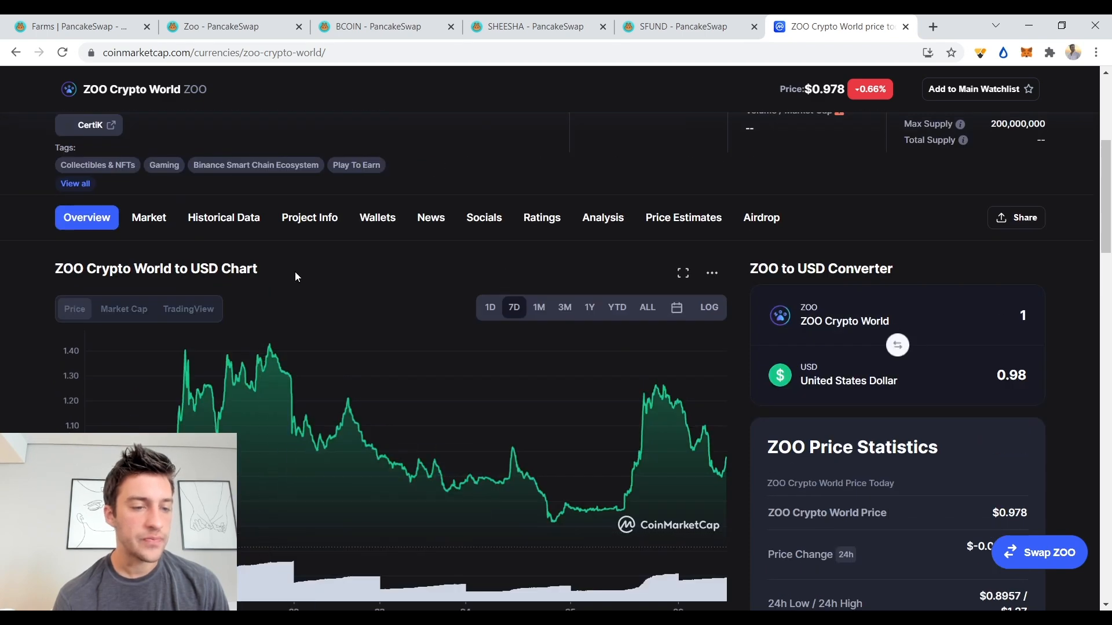
scroll(down, 3)
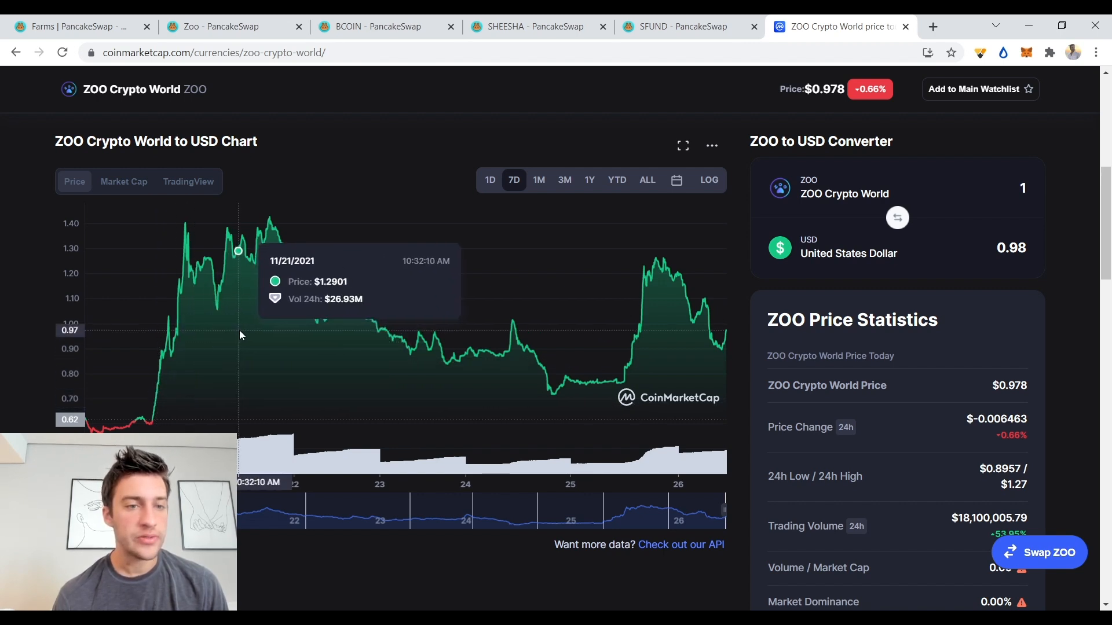
mouse_move(273, 327)
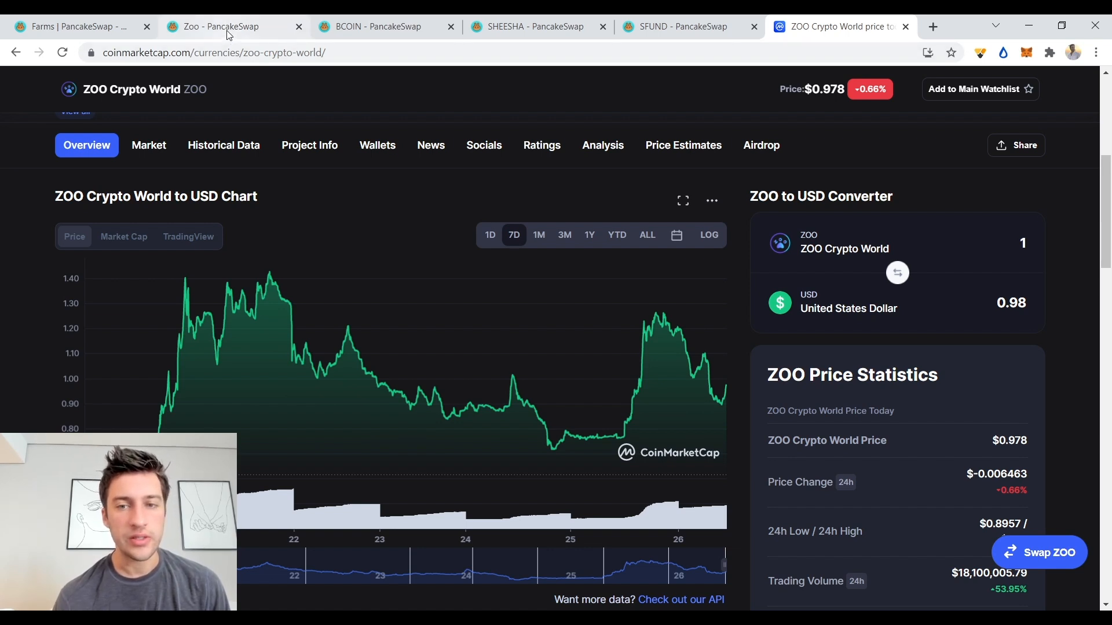
Check ZooToken's liquidity chart on PancakeSwap, reading $13.93M for Nov 26, 2021.
click(227, 27)
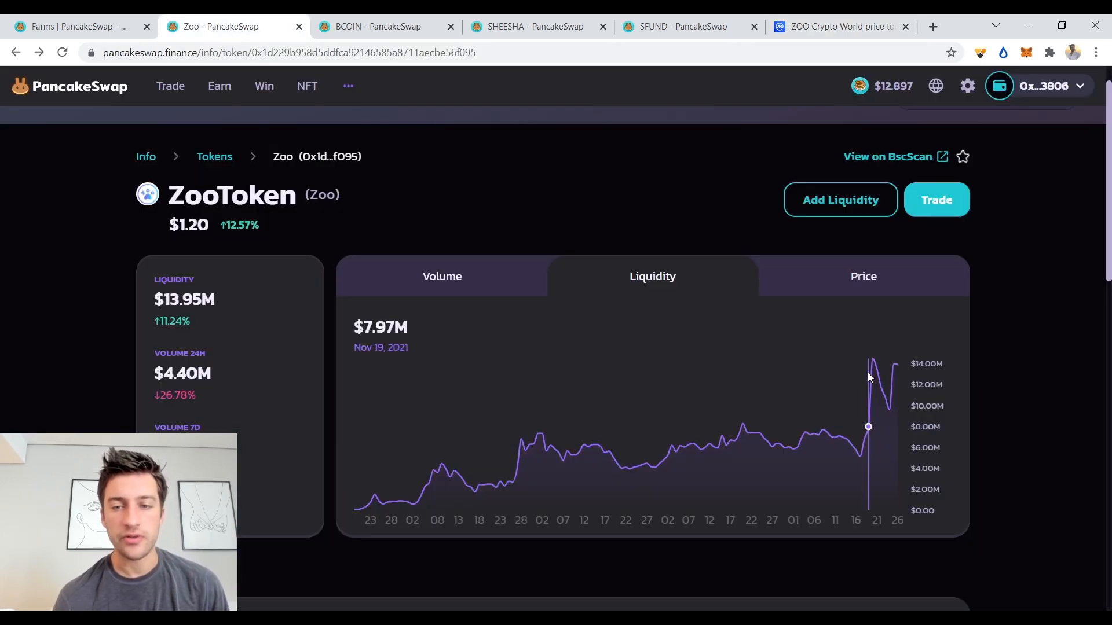
scroll(down, 3)
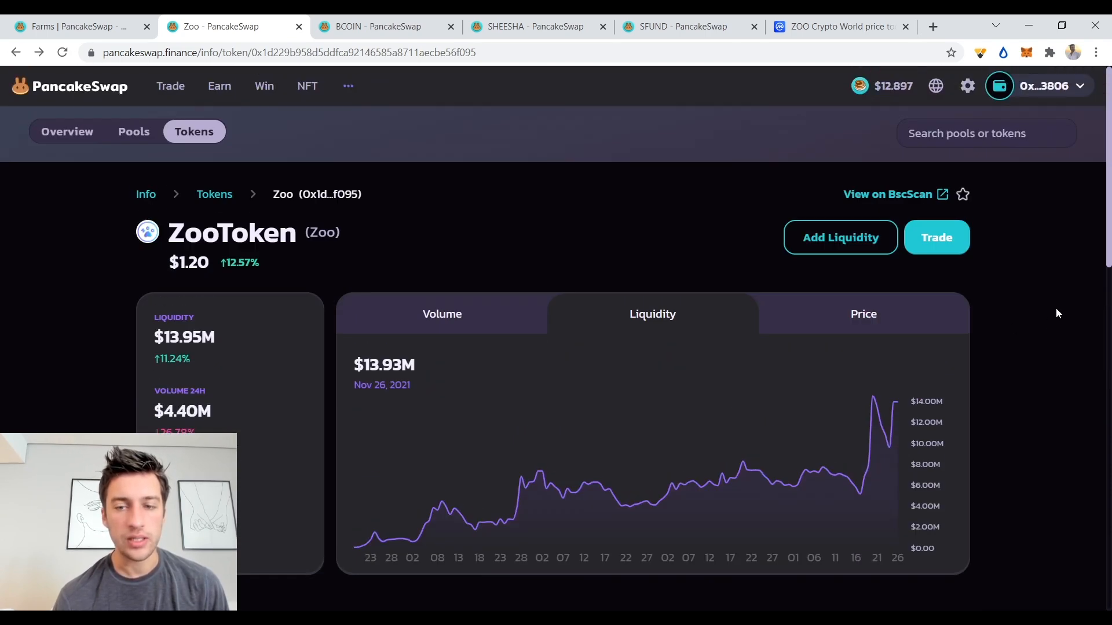
mouse_move(879, 415)
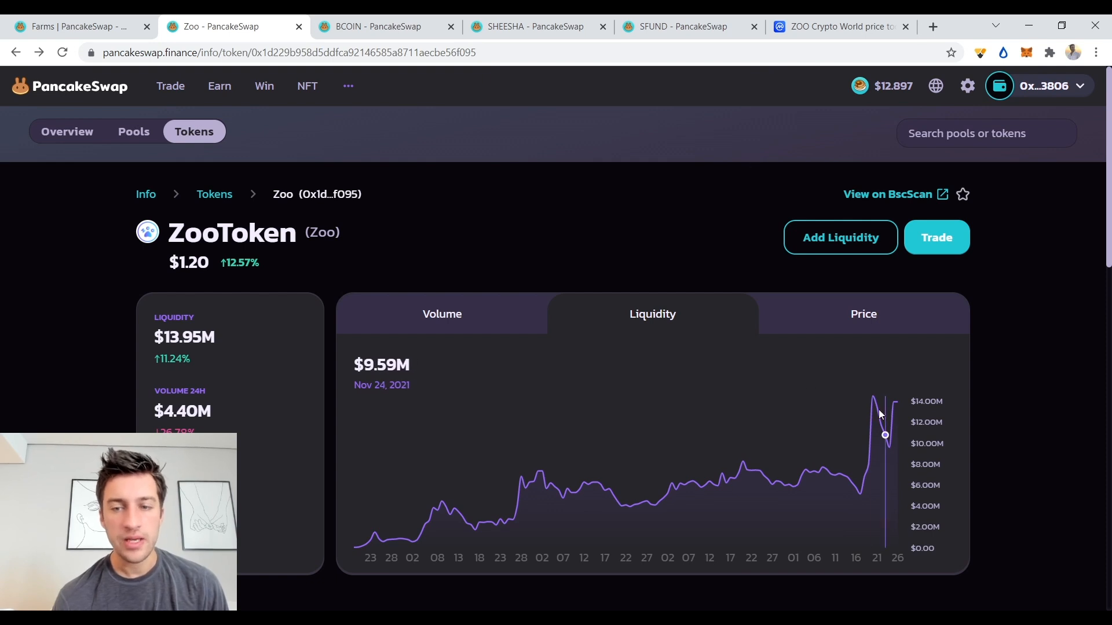
mouse_move(878, 405)
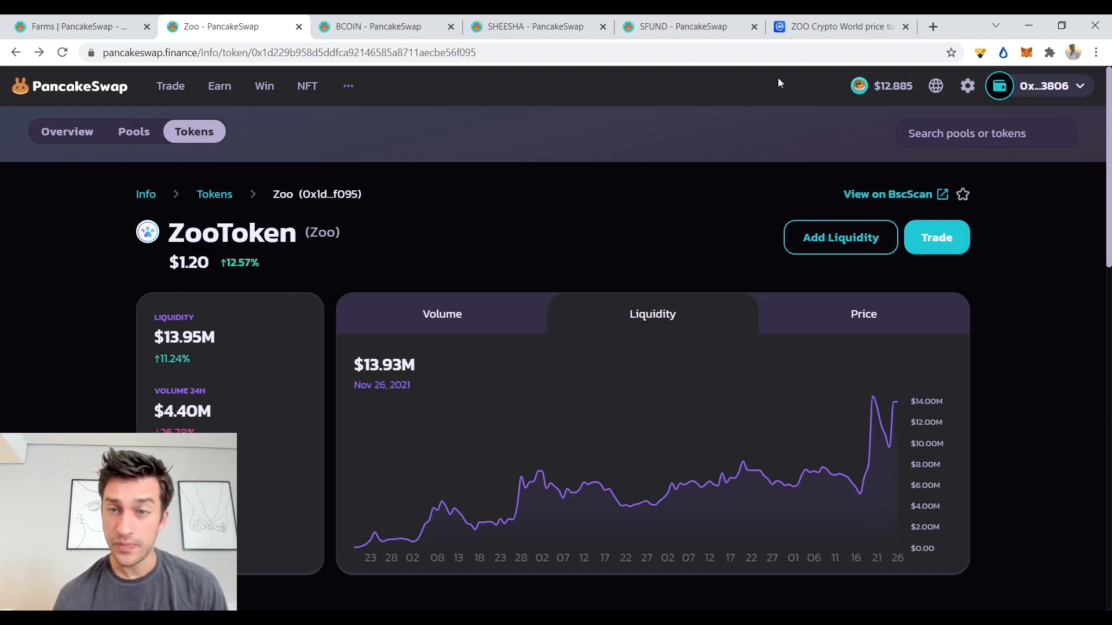
Review ZOO's 7-day price peak on CoinMarketCap, $1.3308 with $29.06M volume on Nov 21.
click(837, 27)
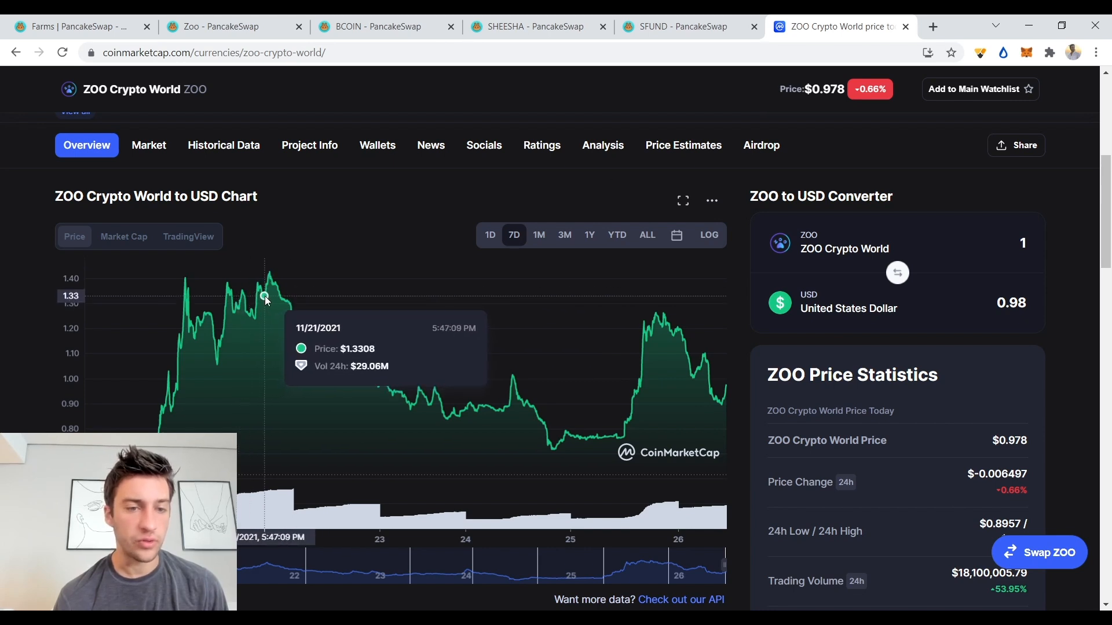
mouse_move(577, 257)
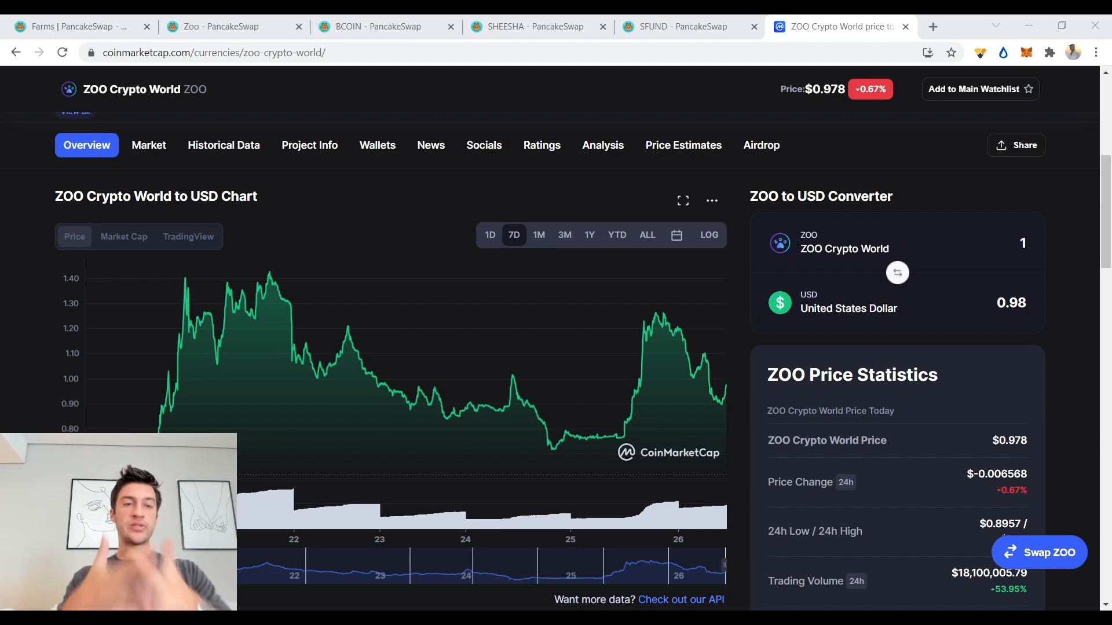
Browse the APR-sorted Farms list with ZOO-BNB on top at 684.17%.
click(674, 27)
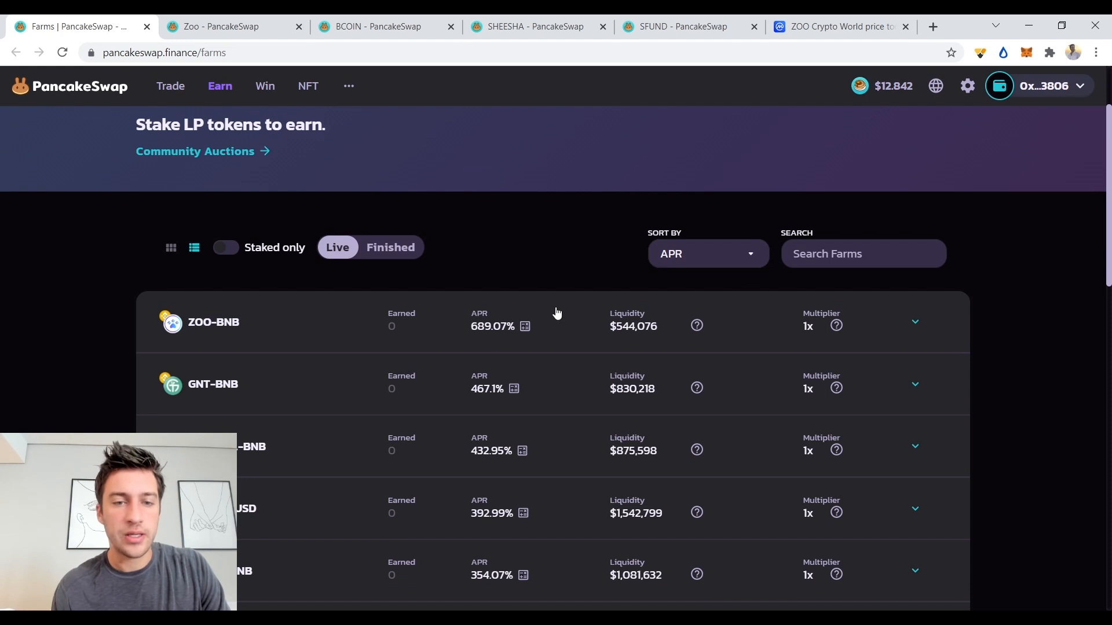
scroll(down, 3)
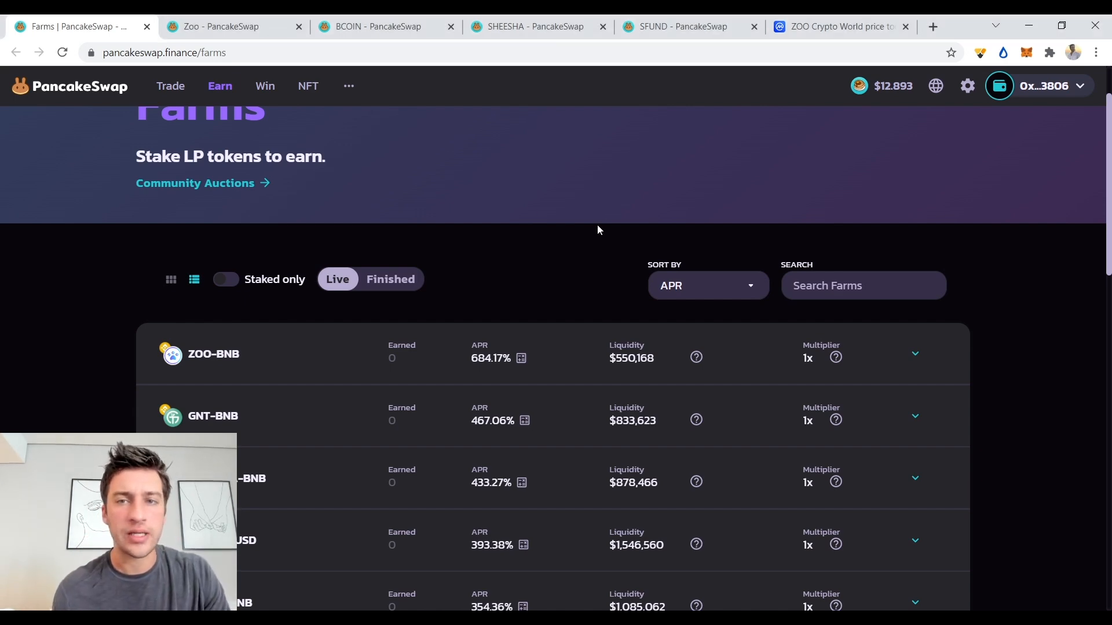
Check ZOO's 1-day price chart on CoinMarketCap, then return to ZooToken's $13.93M liquidity page.
click(836, 27)
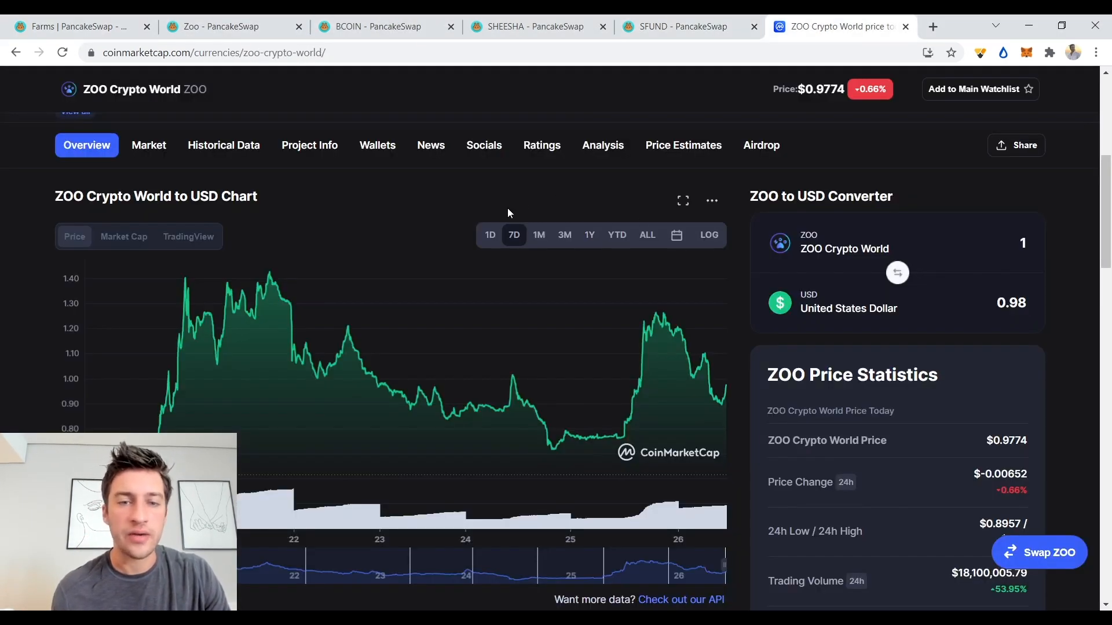
click(489, 235)
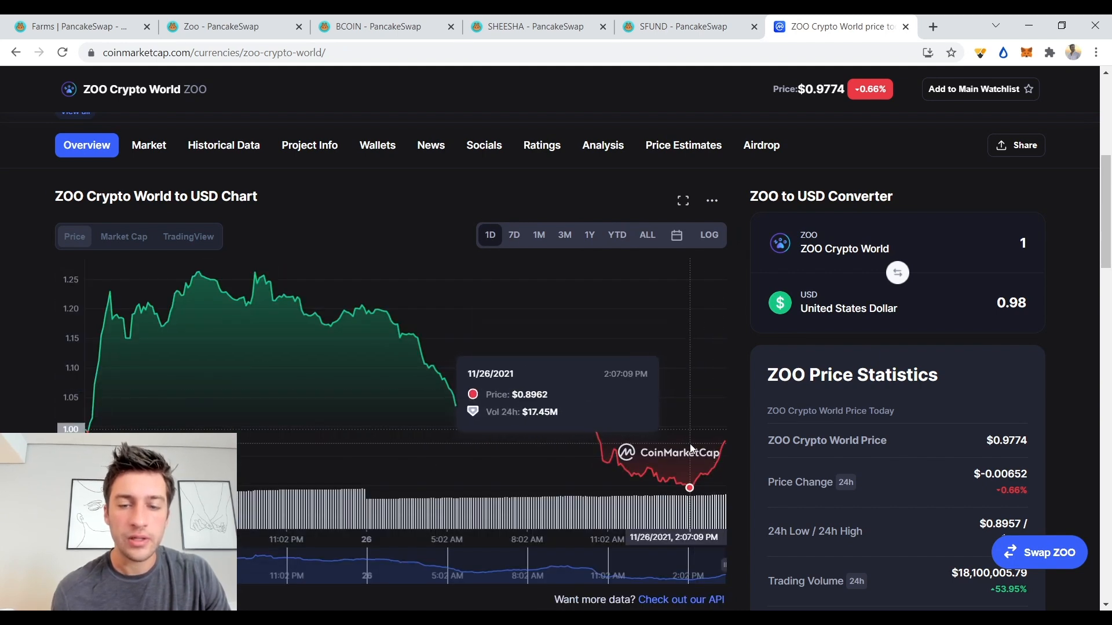
mouse_move(685, 485)
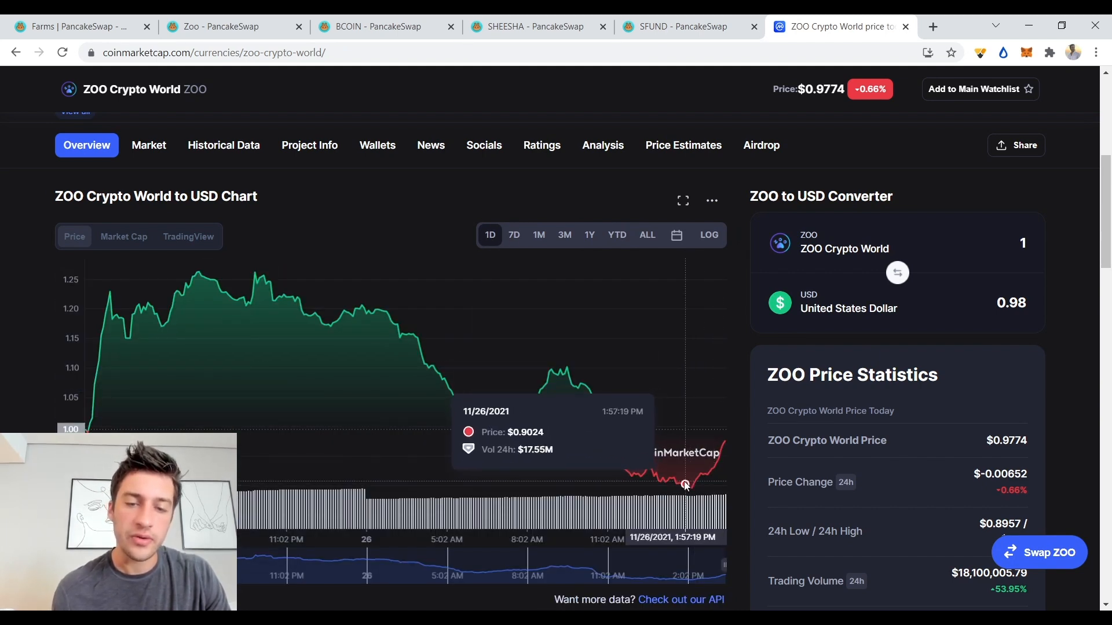
mouse_move(738, 477)
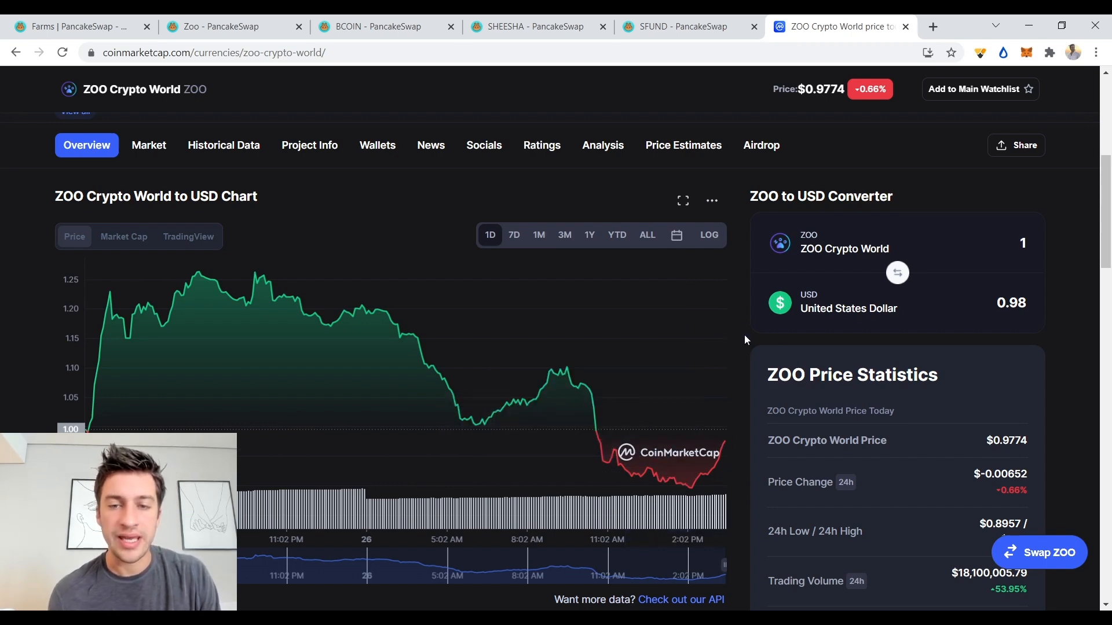
scroll(down, 3)
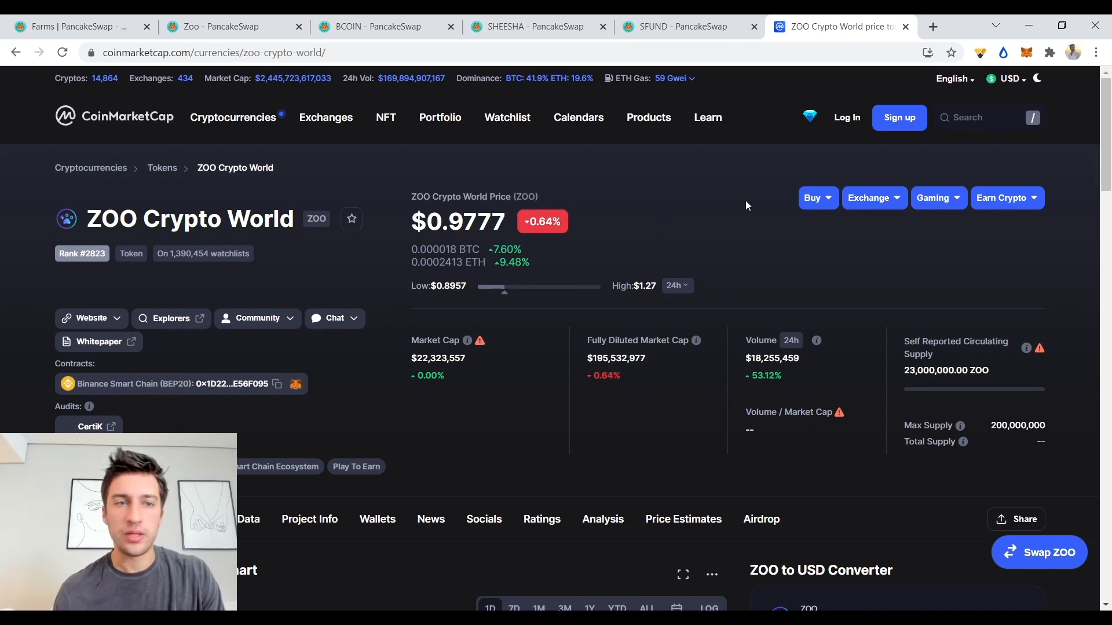
click(234, 27)
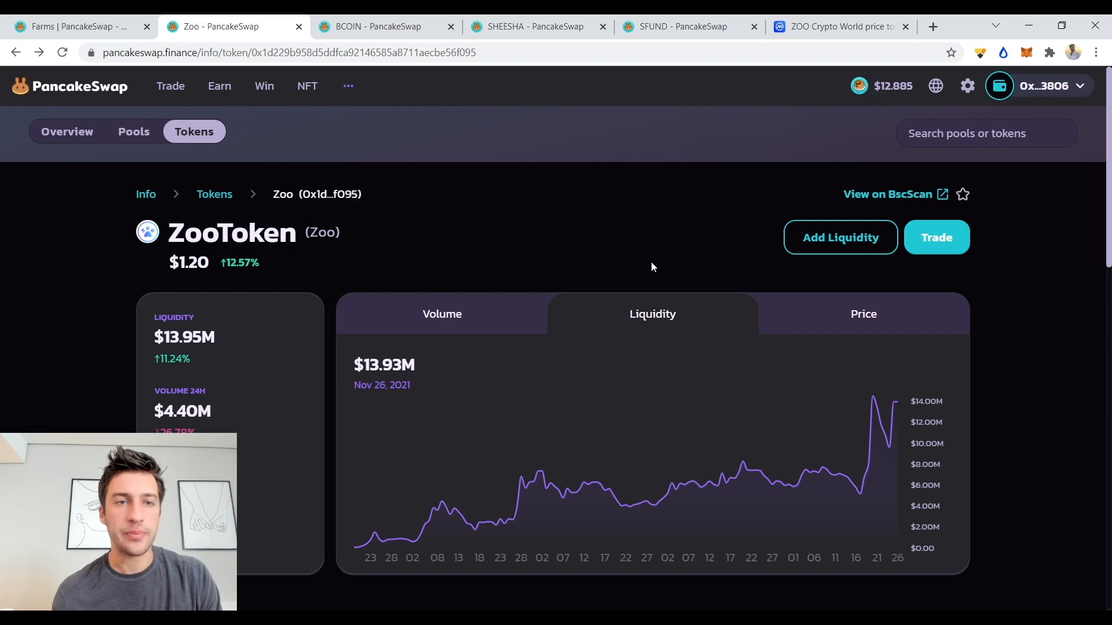